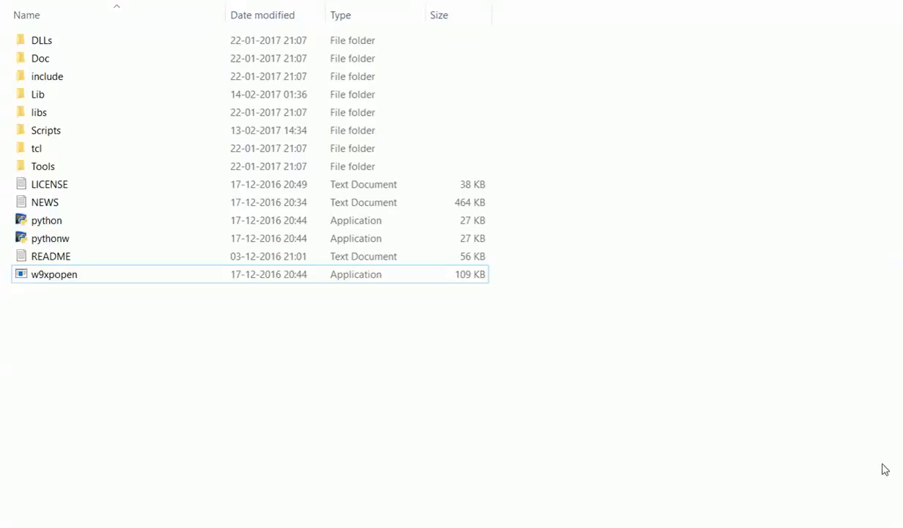
mouse_move(851, 512)
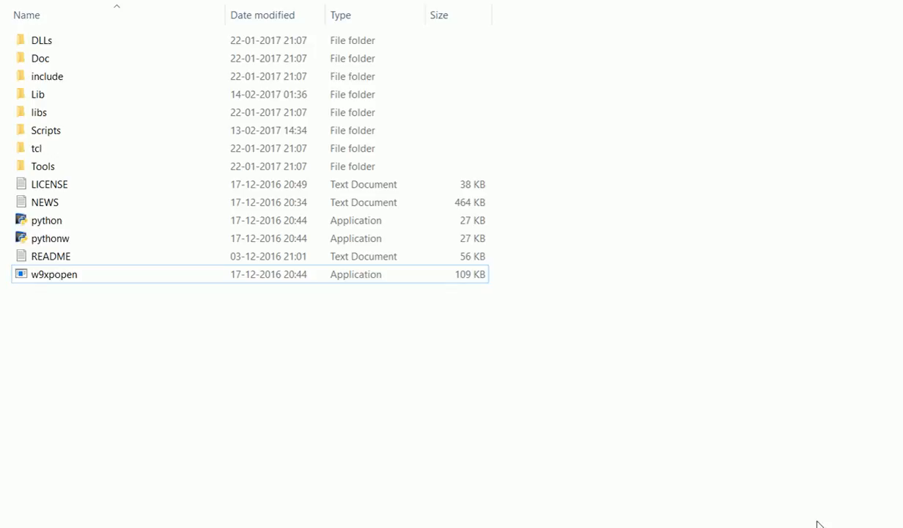
mouse_move(863, 496)
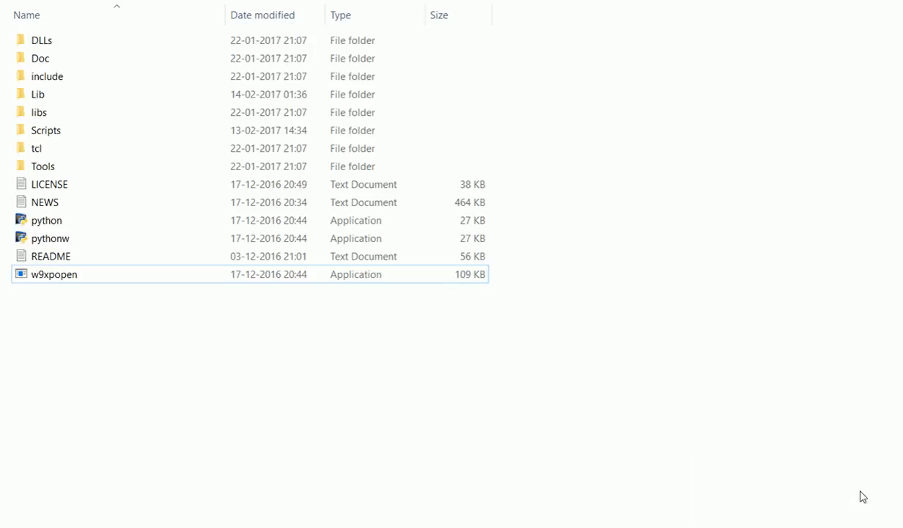
- Launch python.exe from the Python27 folder to start a Python 2.7.13 shell
double_click(47, 220)
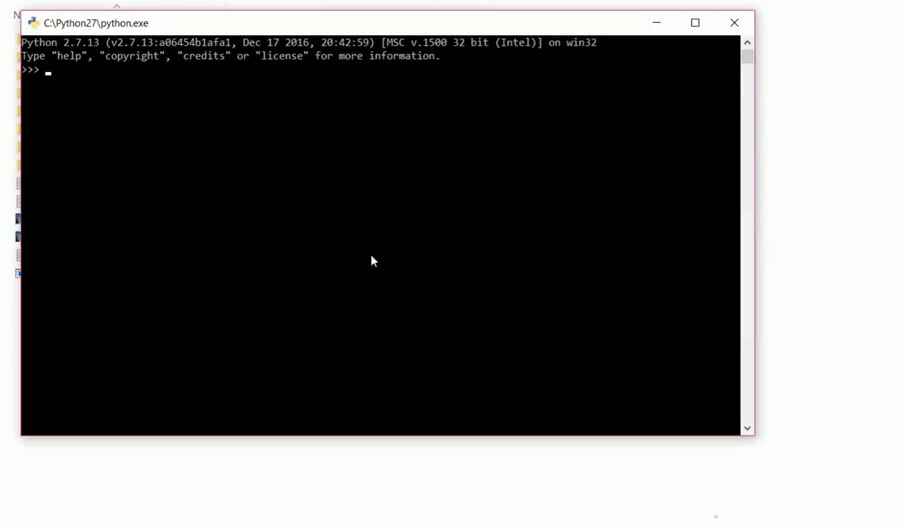
mouse_move(388, 116)
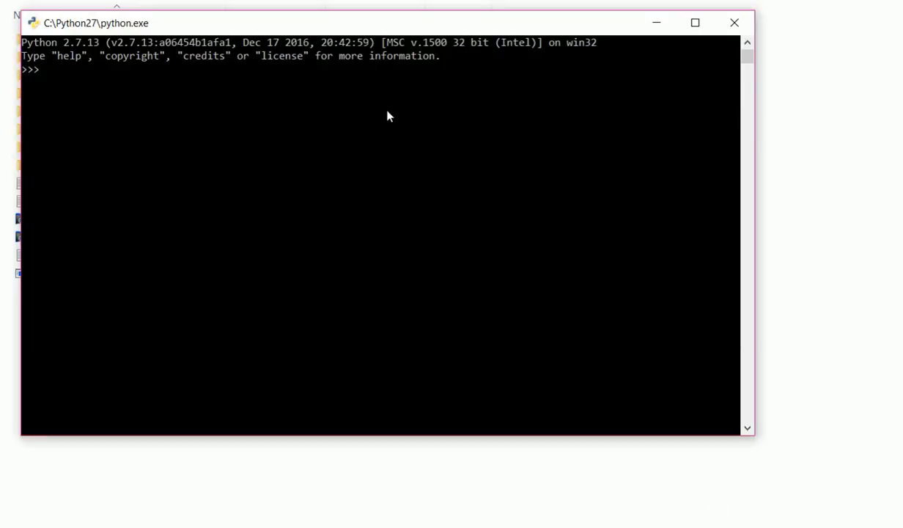
mouse_move(431, 162)
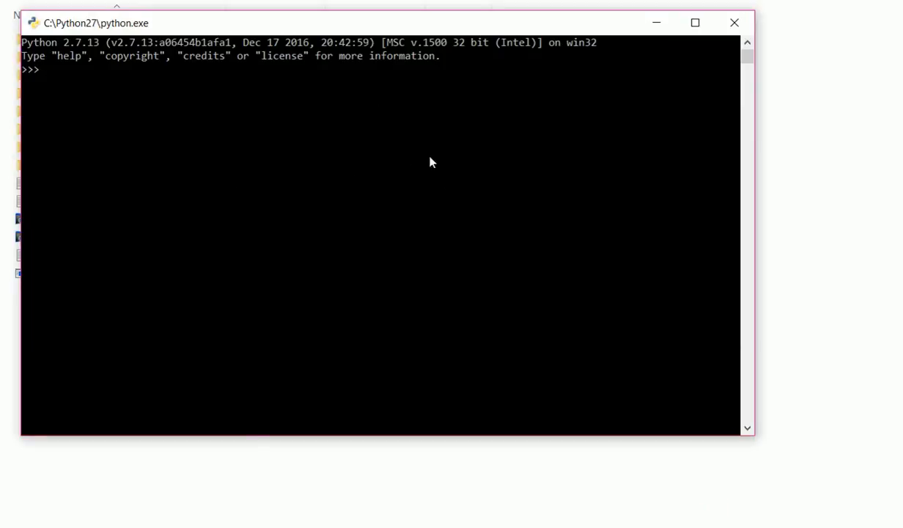
mouse_move(257, 112)
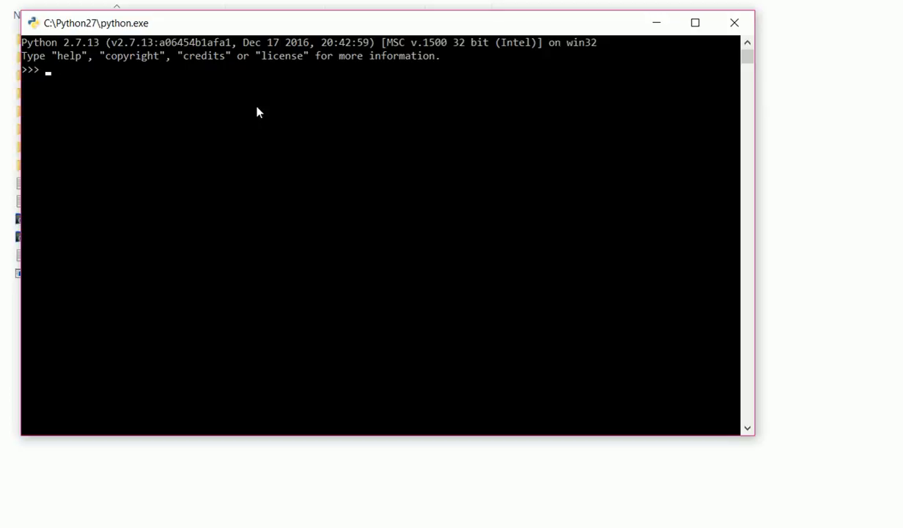
mouse_move(86, 114)
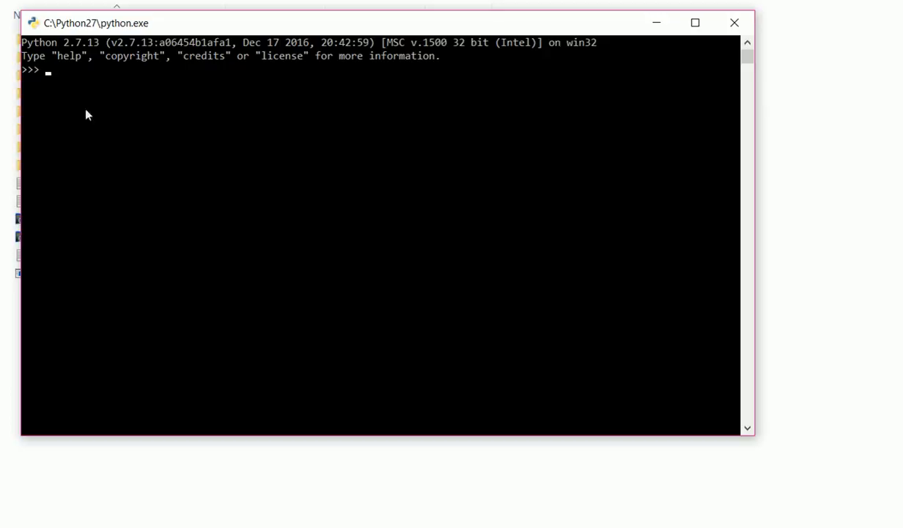
mouse_move(266, 186)
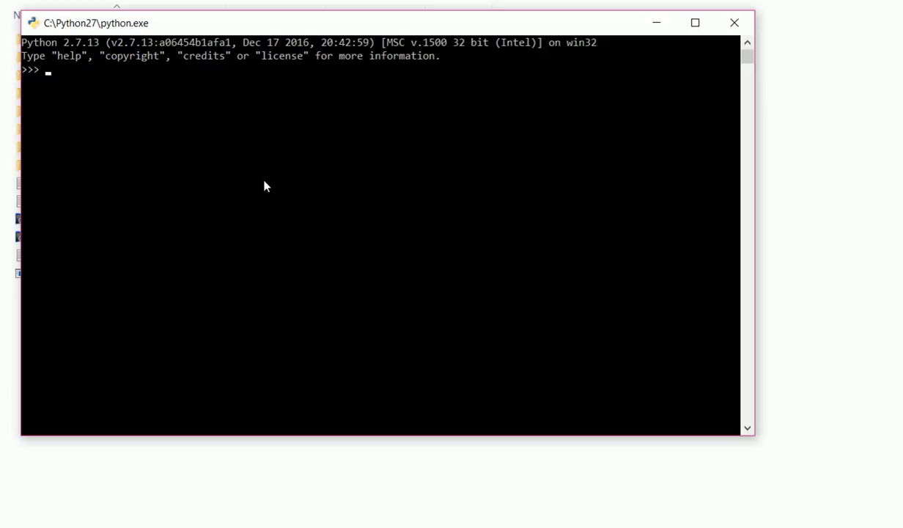
mouse_move(252, 149)
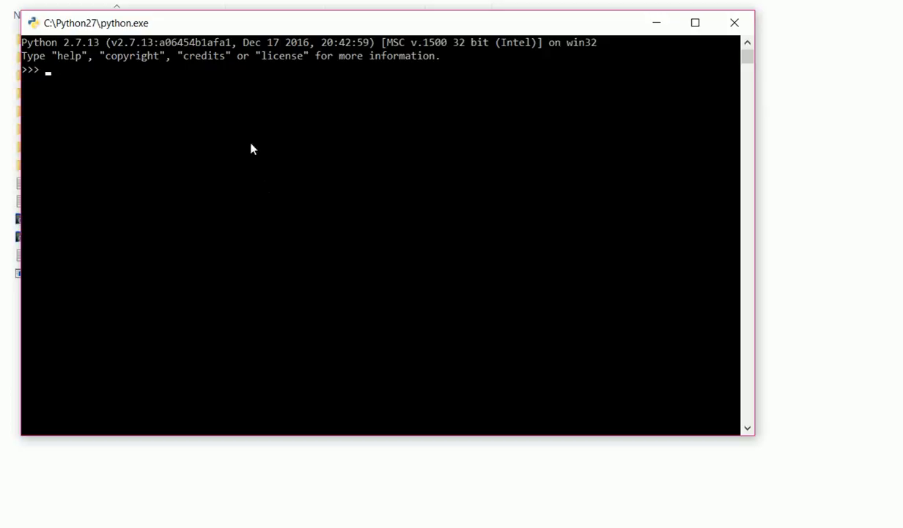
- Run 'import pandas as pd', 'import requests' and 'from bs4 import BeautifulSoup'
type("import")
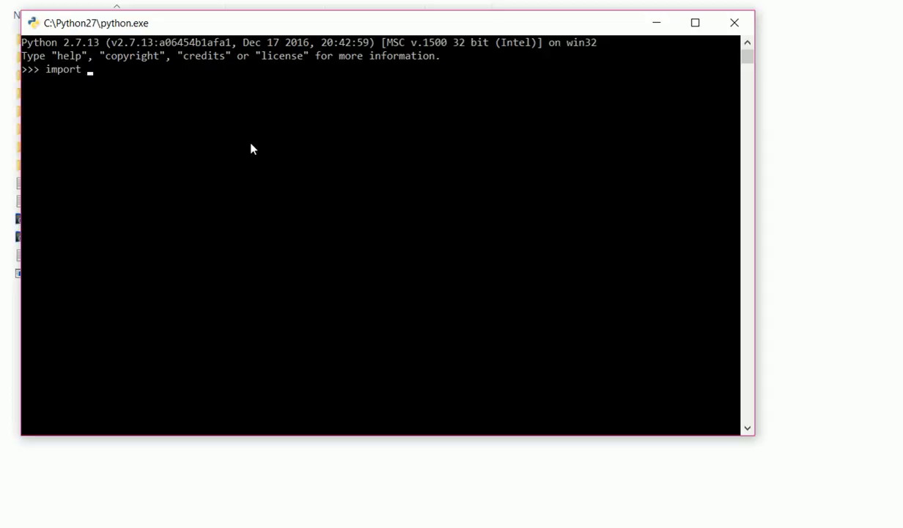
type("pandas as p")
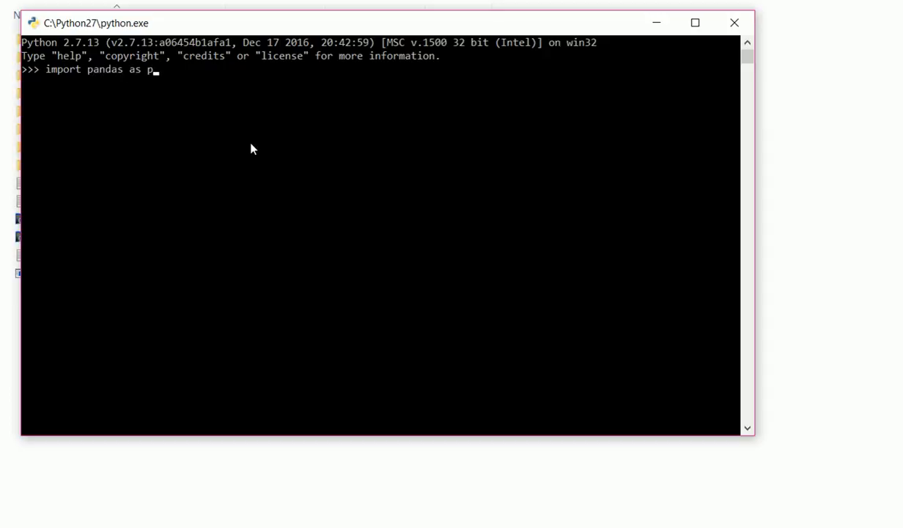
key("enter")
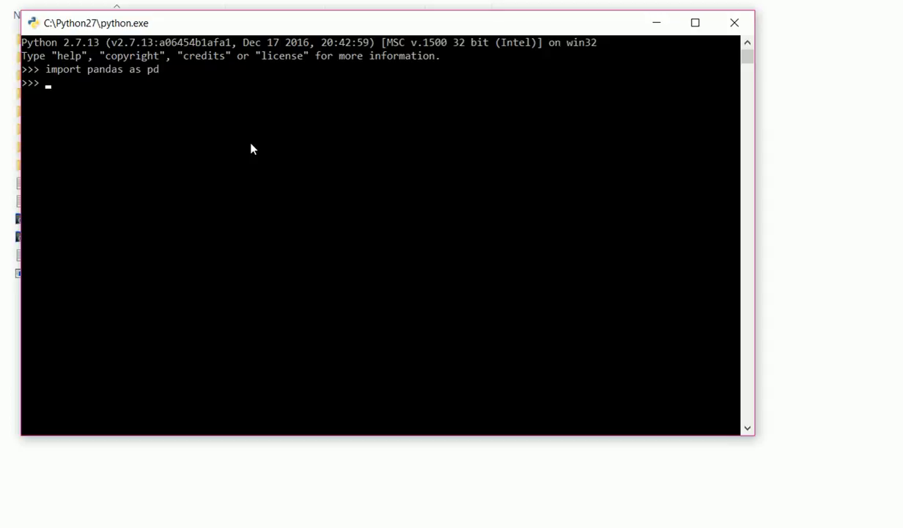
type("im")
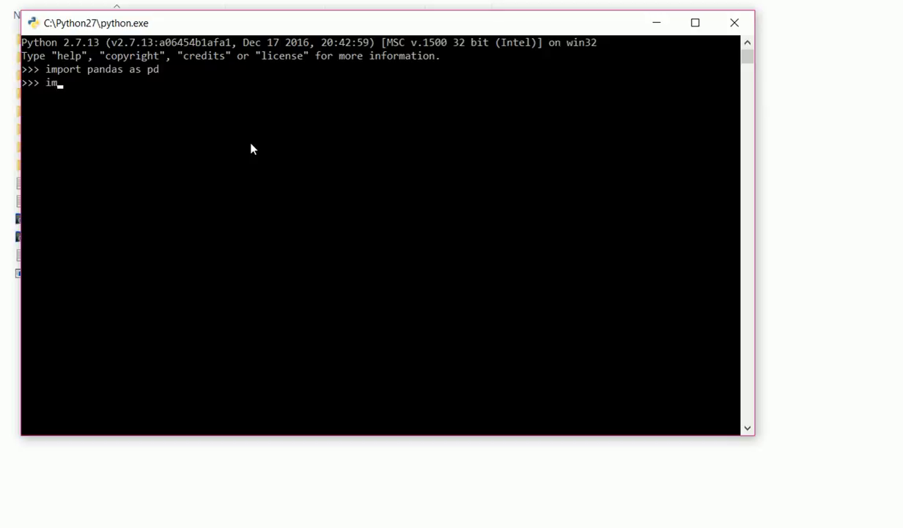
type("port requests")
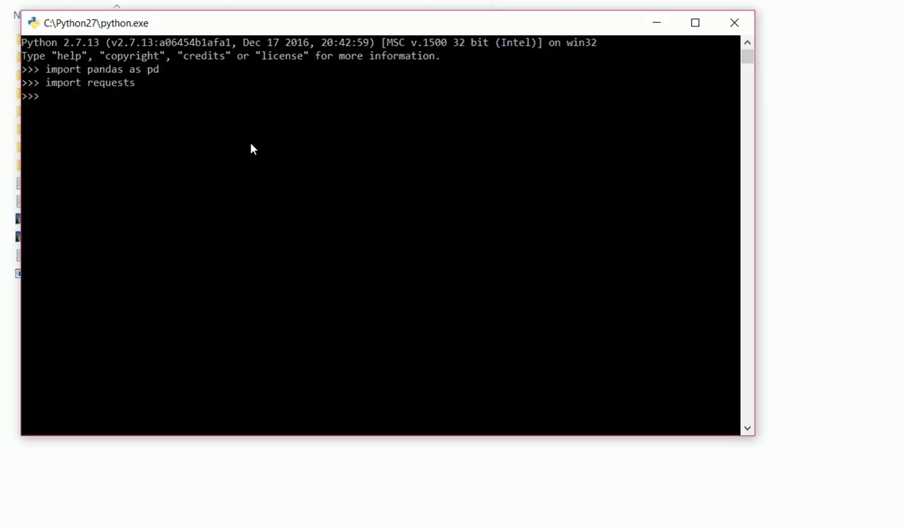
type("from bs")
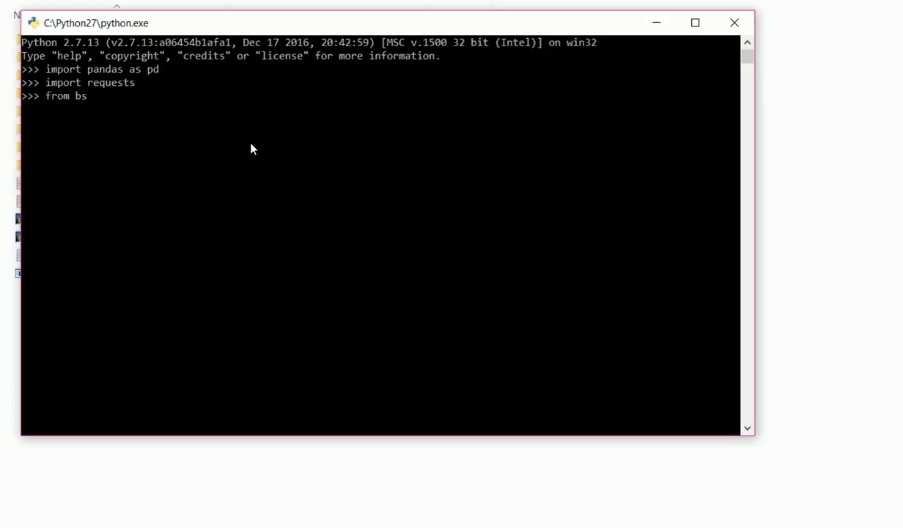
type("4 import")
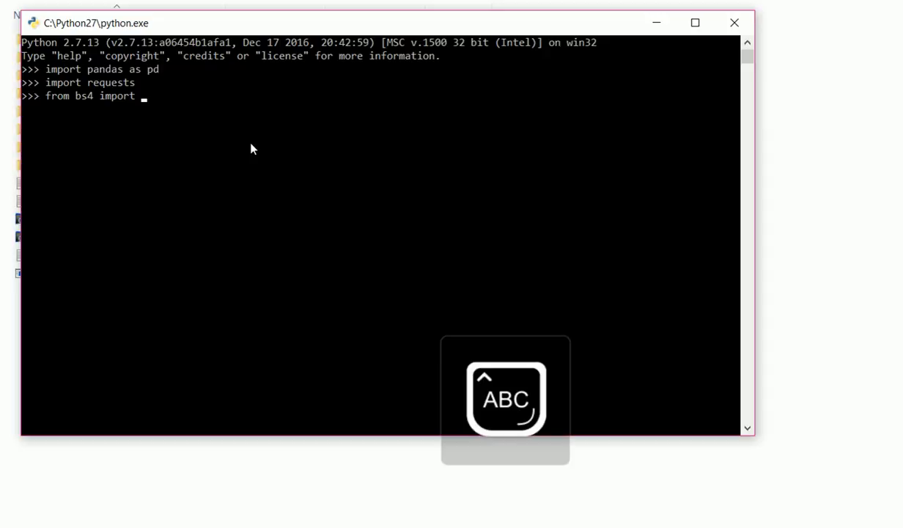
type("Beauti")
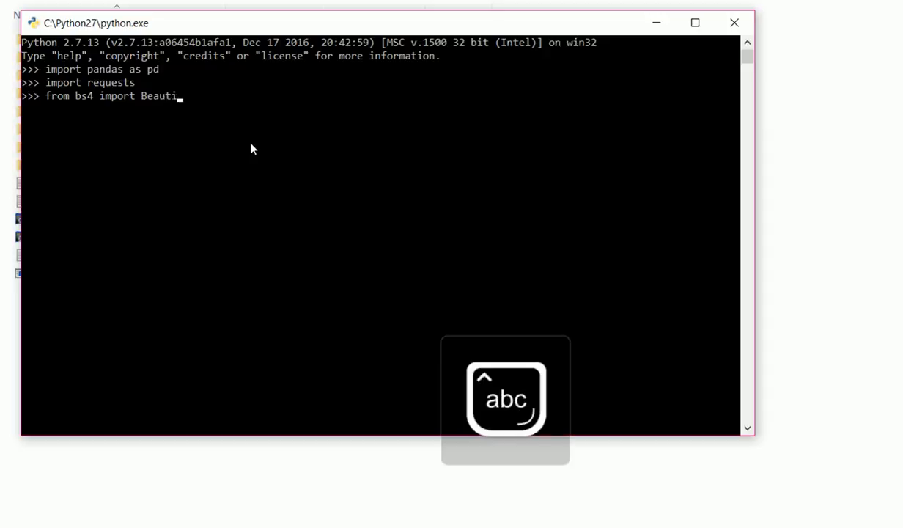
type("fulSoup")
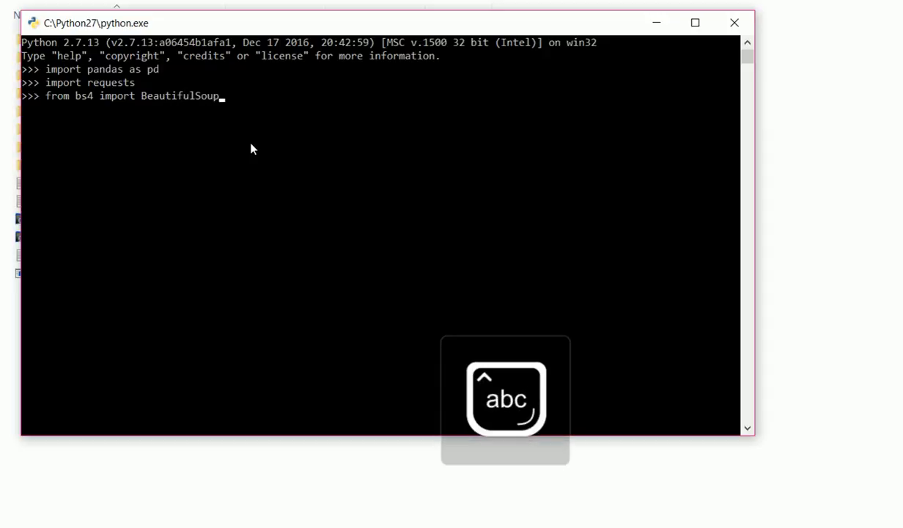
key("enter")
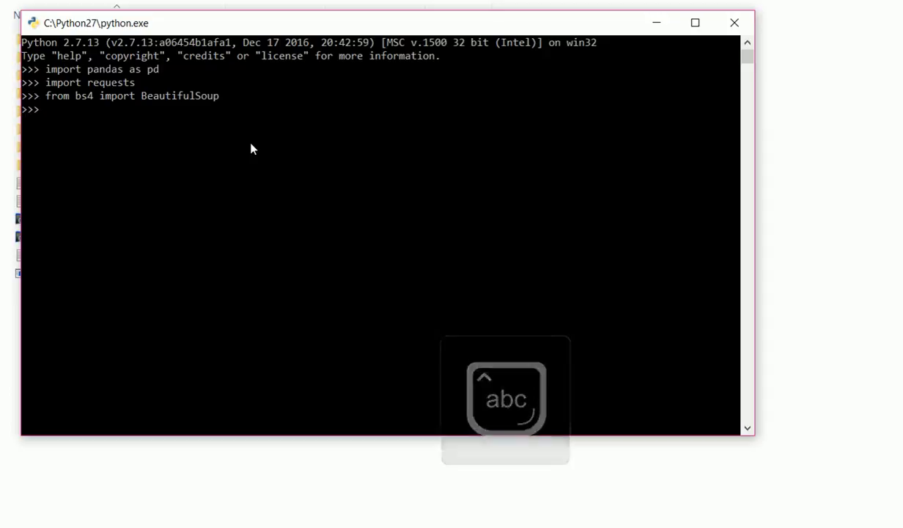
- Create an empty list l=[] and begin the line p=requests.get('http:/
type("l=[]")
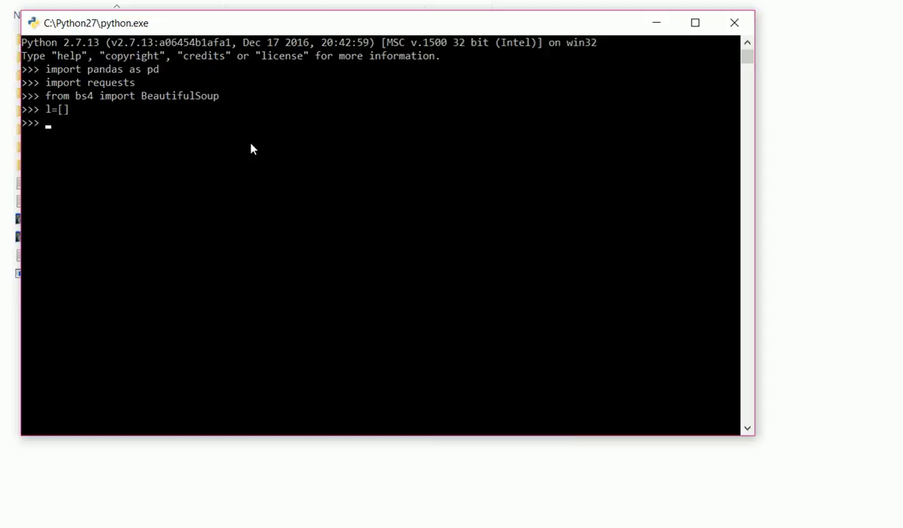
type("p=")
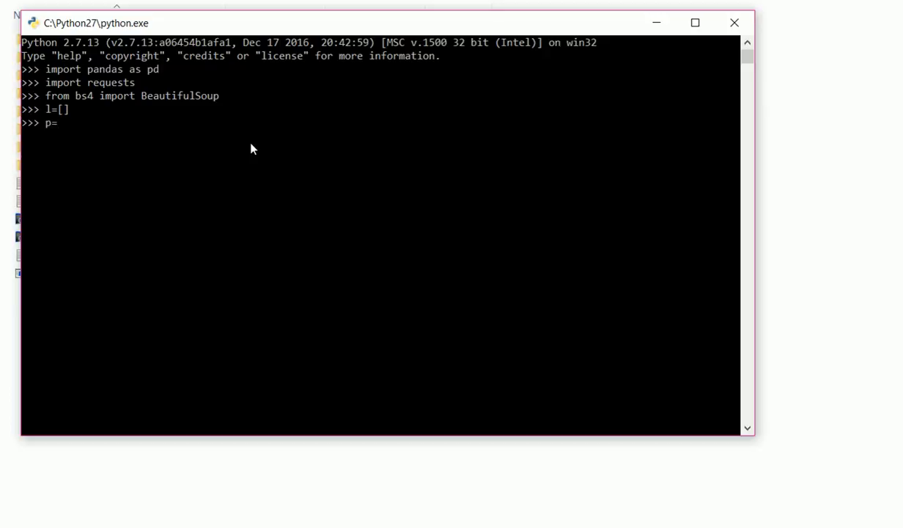
type("r")
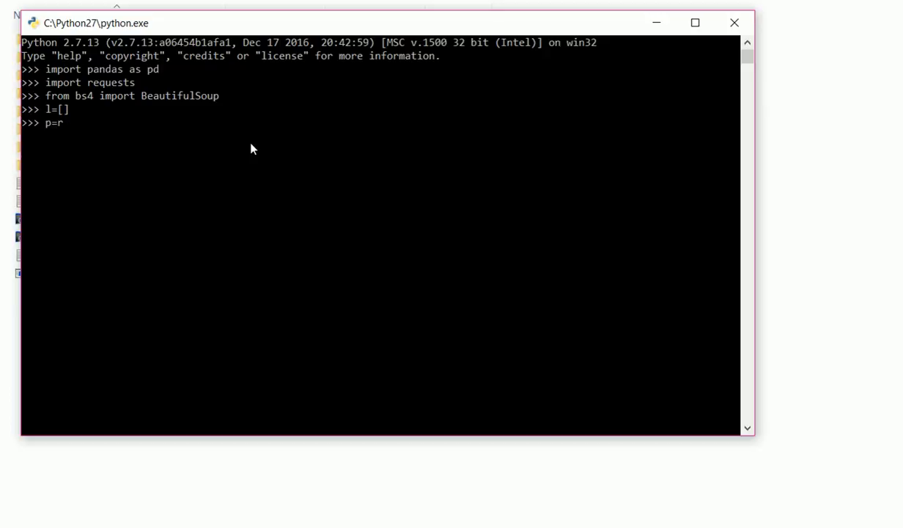
type("eq")
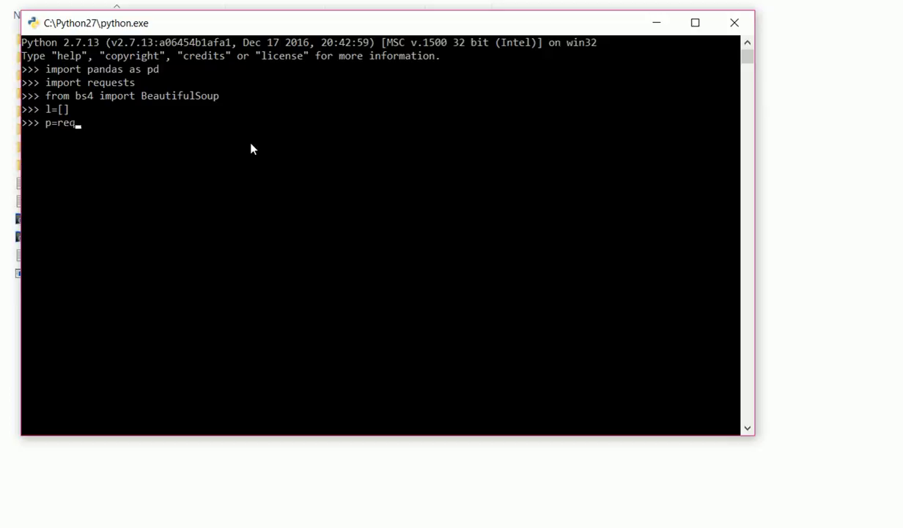
type("uests")
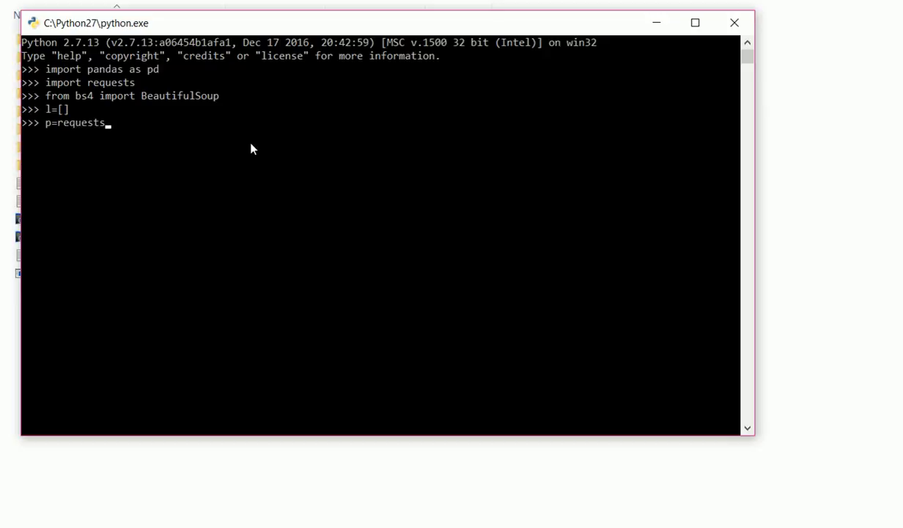
type(".get")
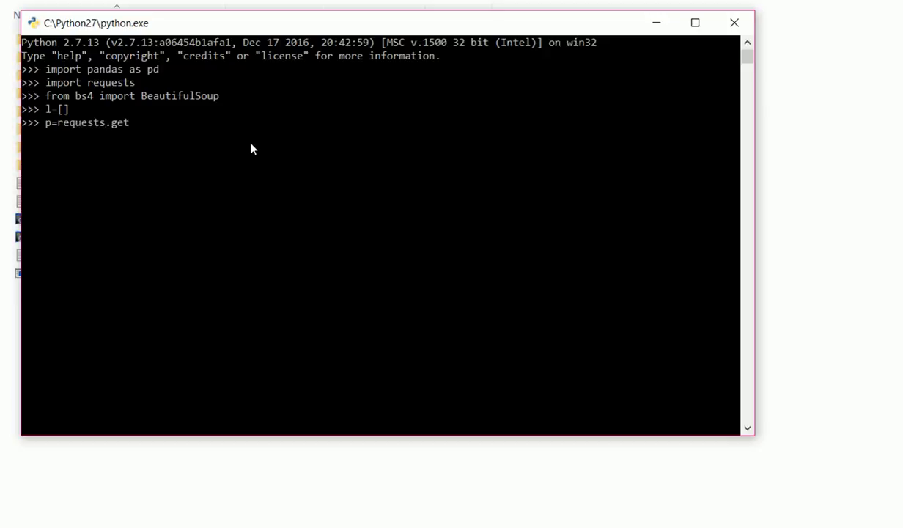
type("('")
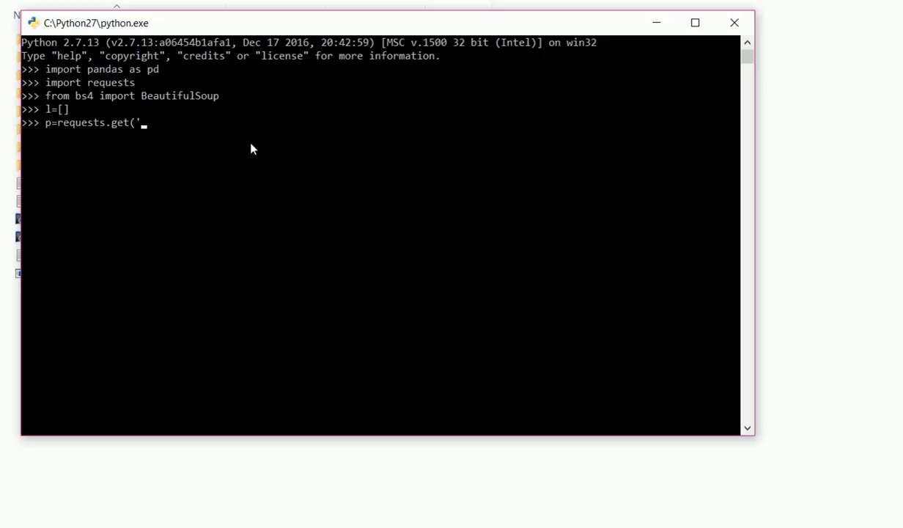
type("ht")
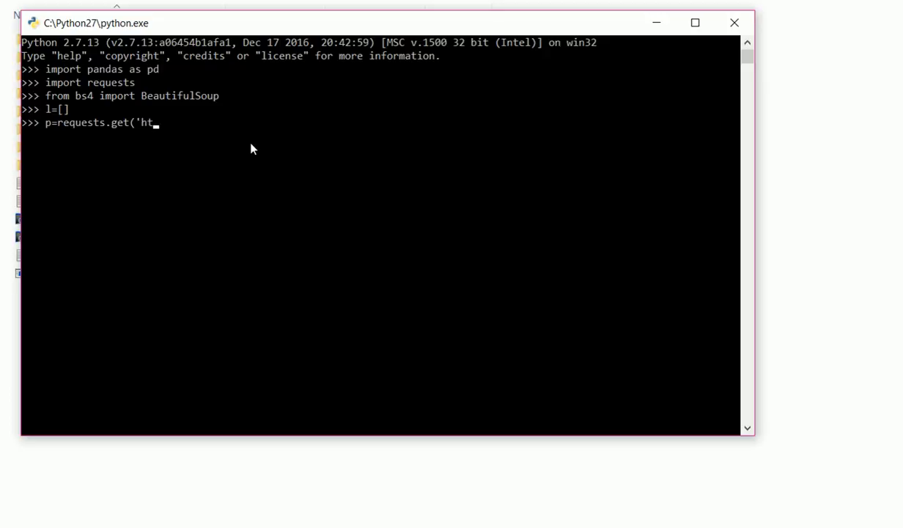
type("tp:/")
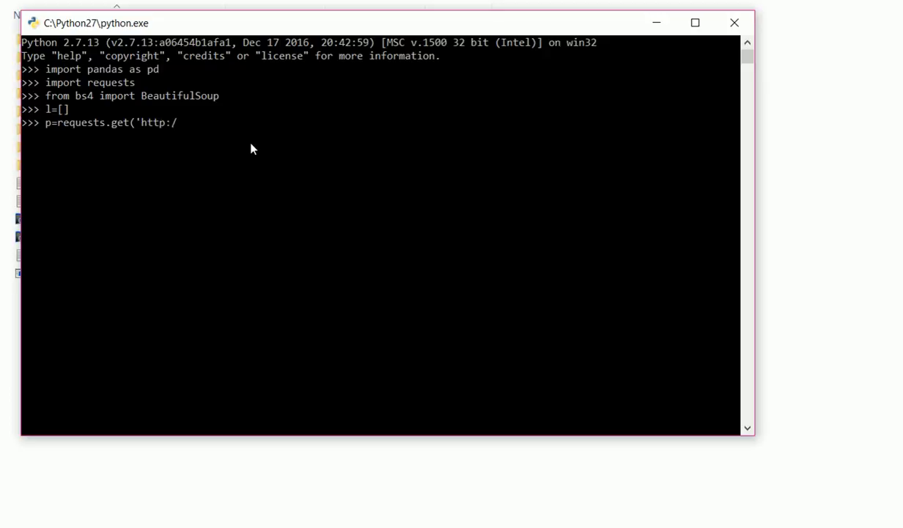
mouse_move(623, 443)
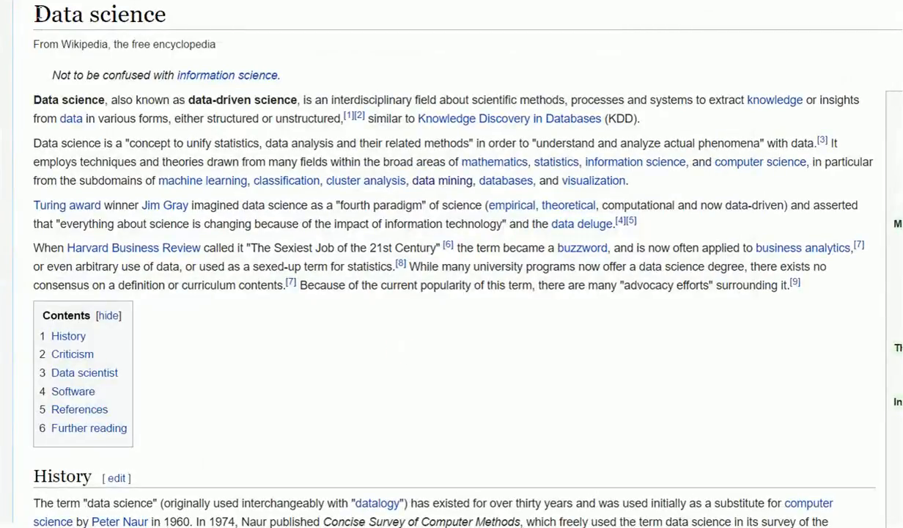
mouse_move(694, 506)
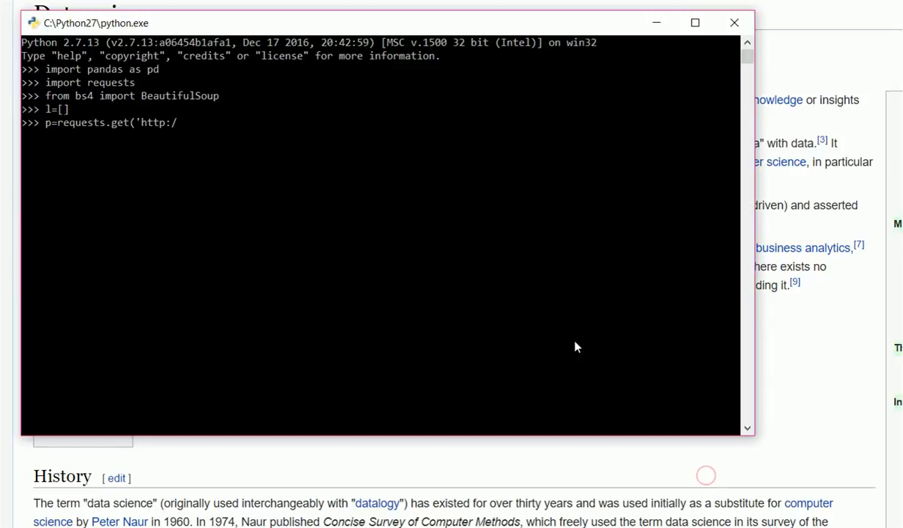
type("en.")
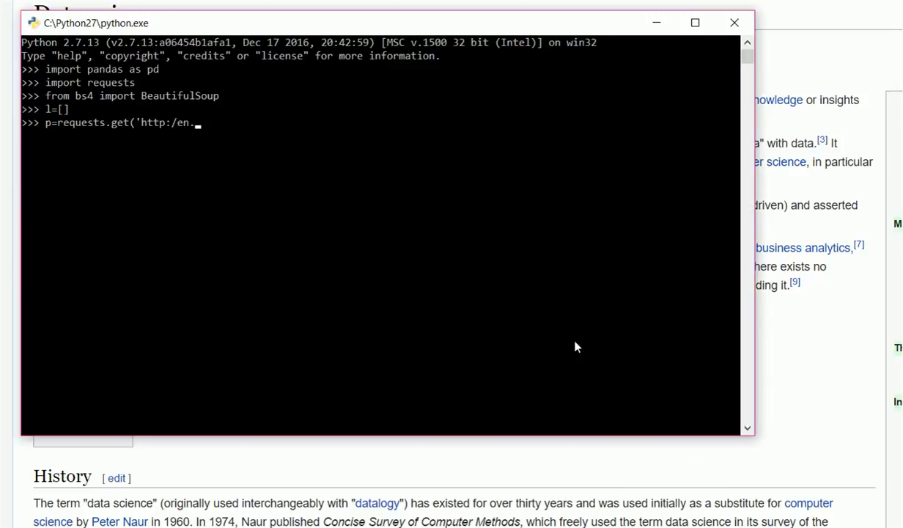
key("BackSpace")
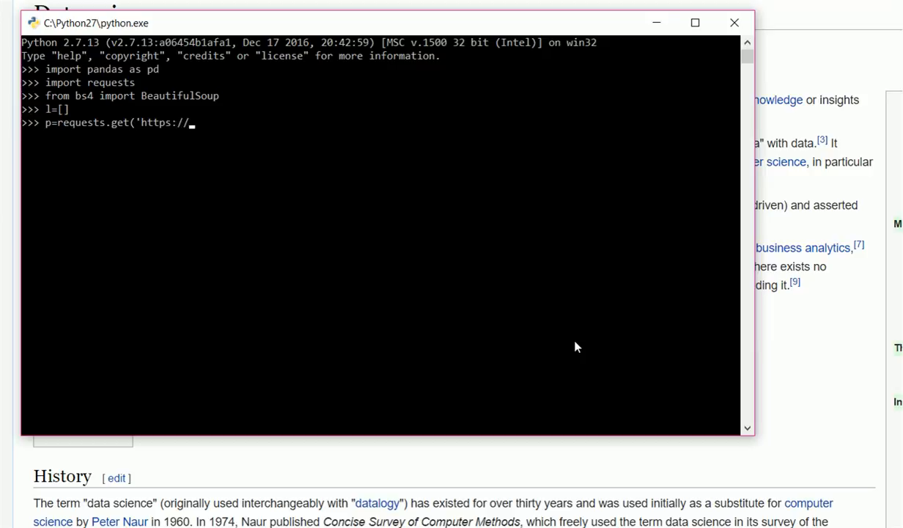
type("en")
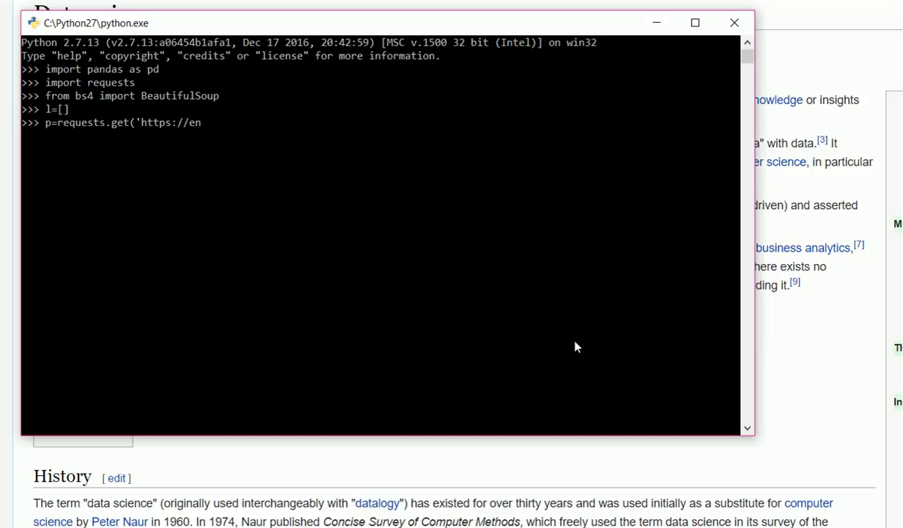
type(".wi")
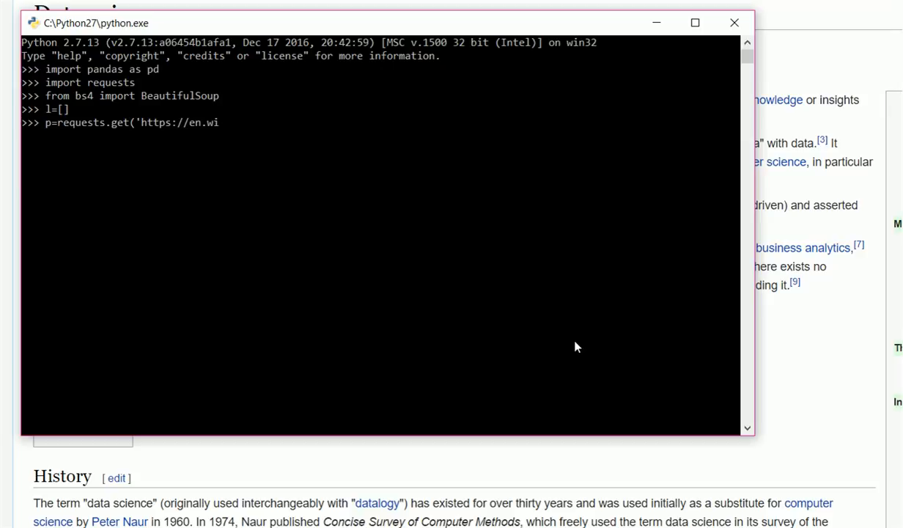
type("kipedia")
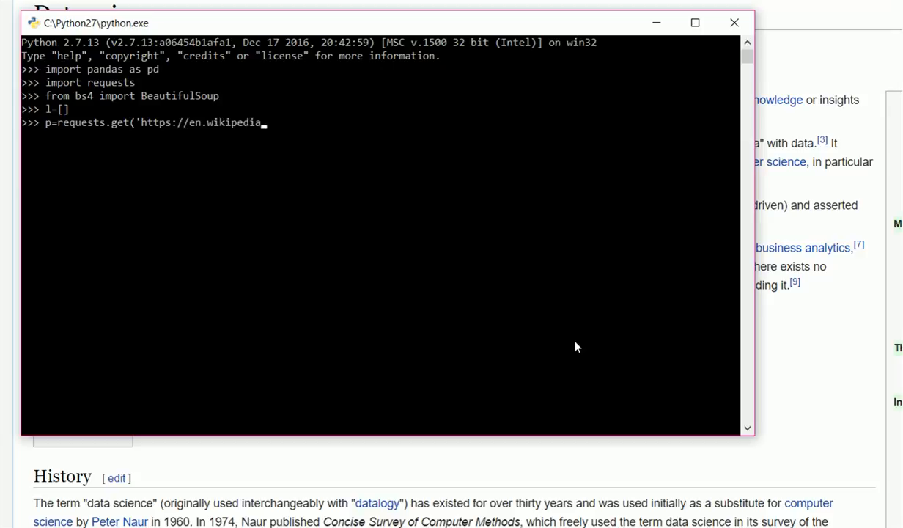
type("or")
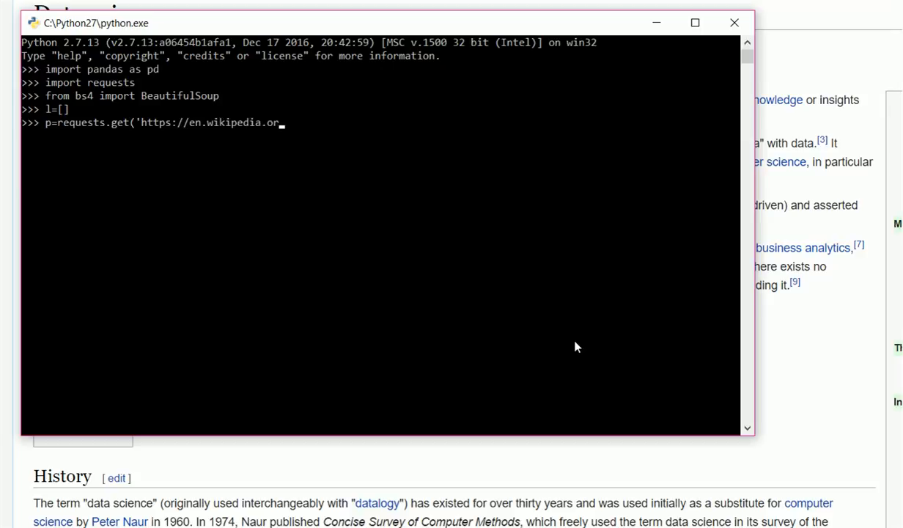
type("g/")
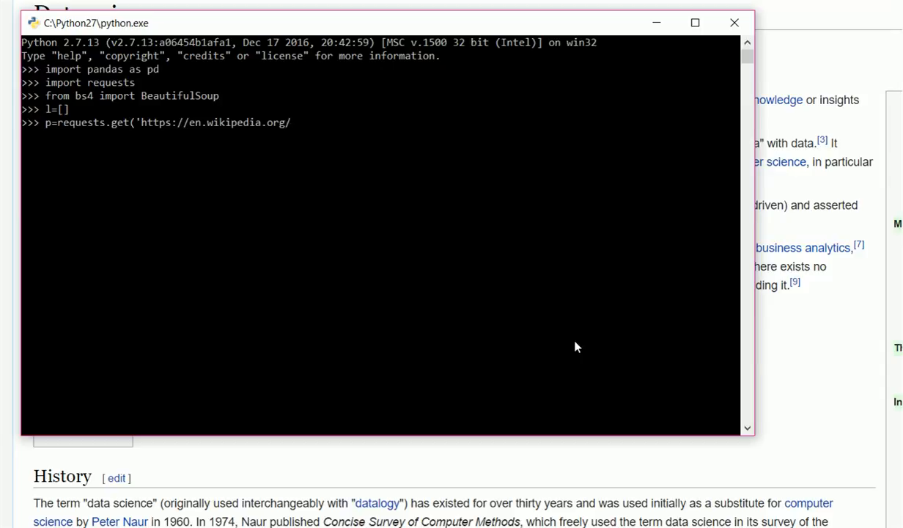
type("wiki")
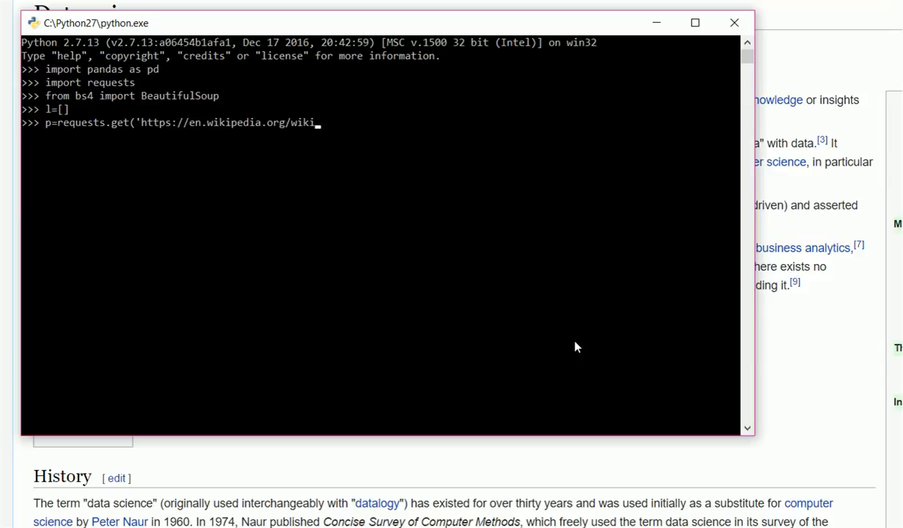
type("Data")
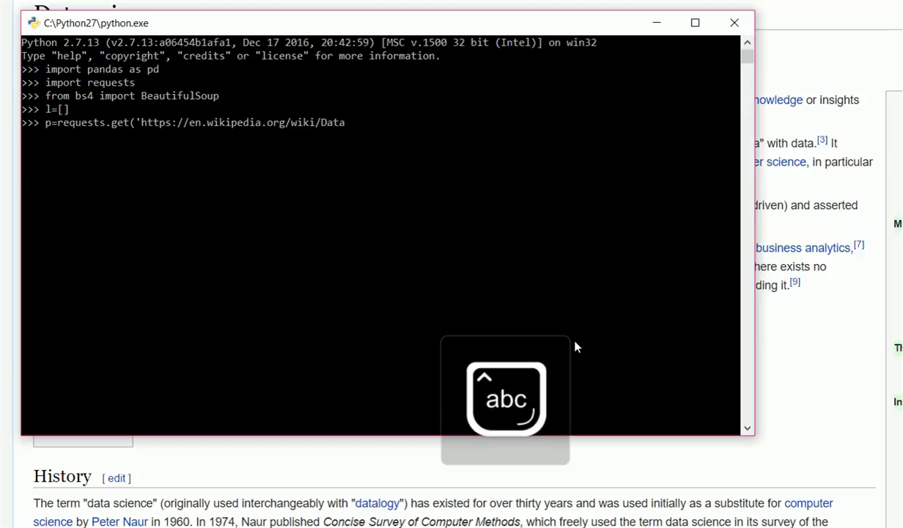
type("S")
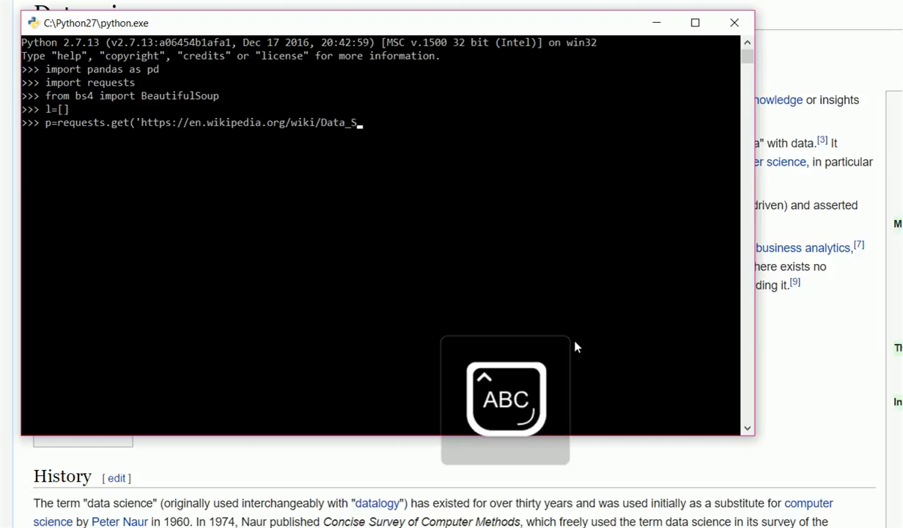
type("cience")
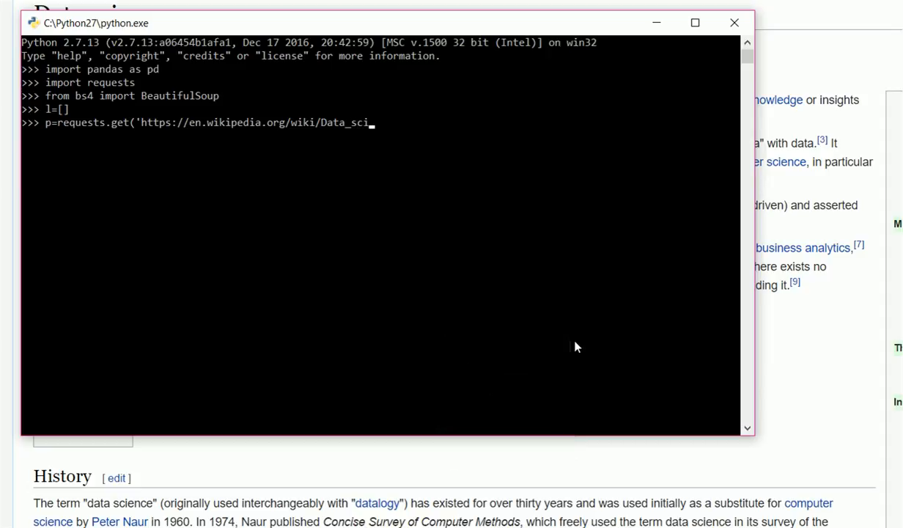
type("ence'")
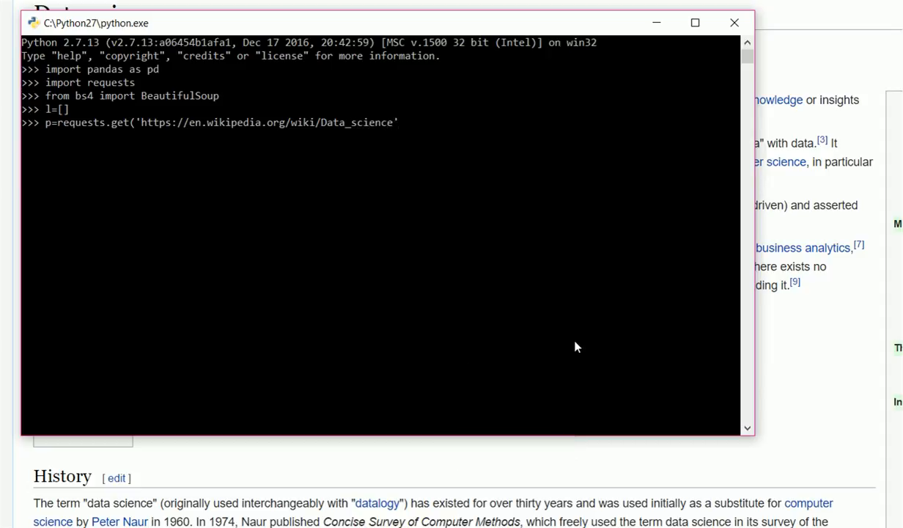
type(")")
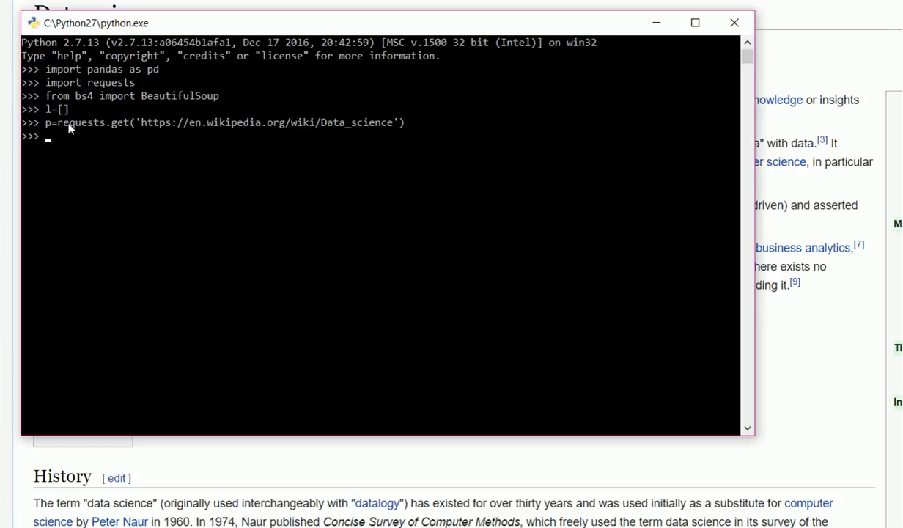
mouse_move(246, 137)
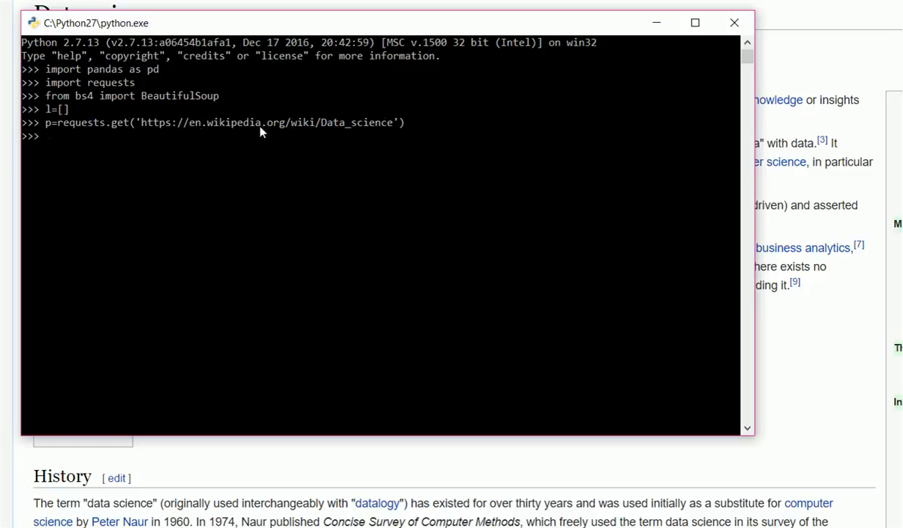
- Parse the fetched page with s=BeautifulSoup(p.content,'lxml')
type("s")
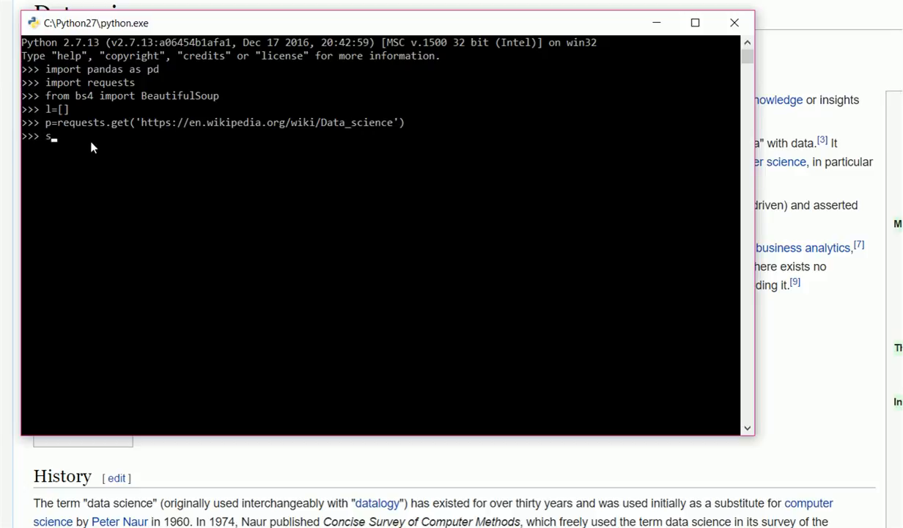
type("Beau")
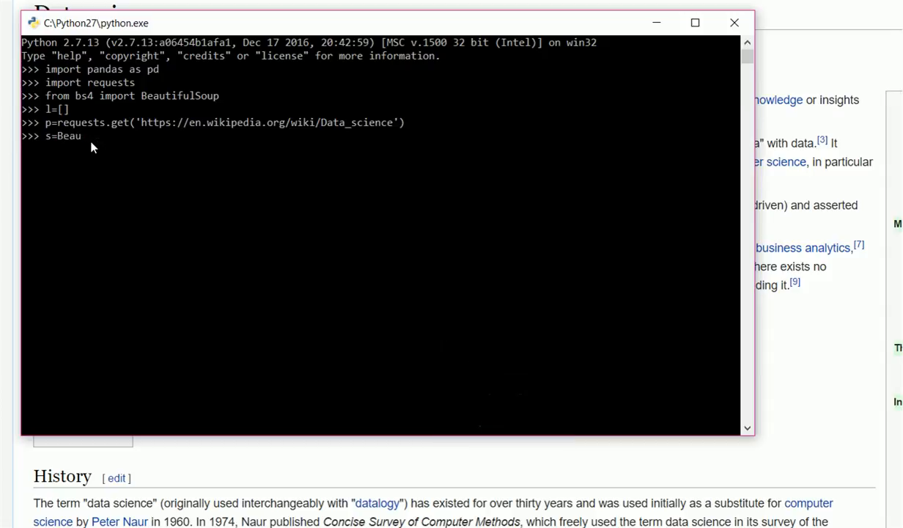
type("tif")
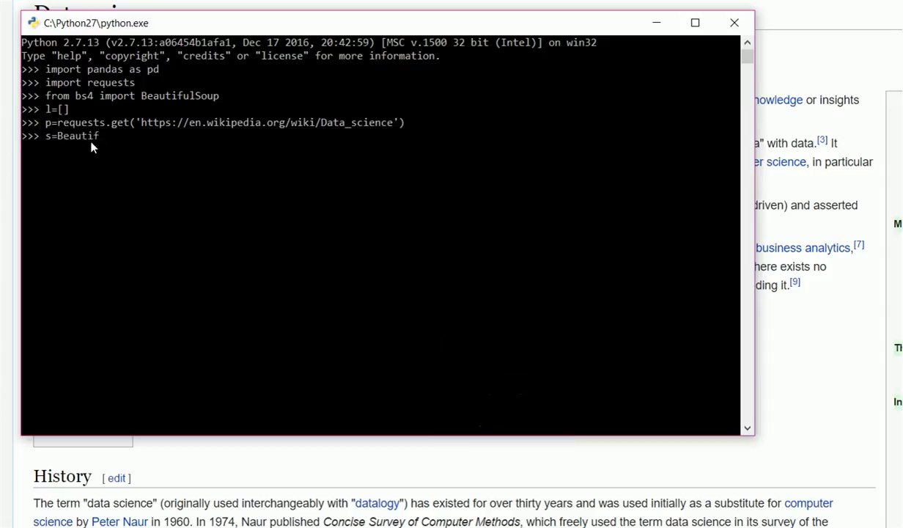
type("ulSoup")
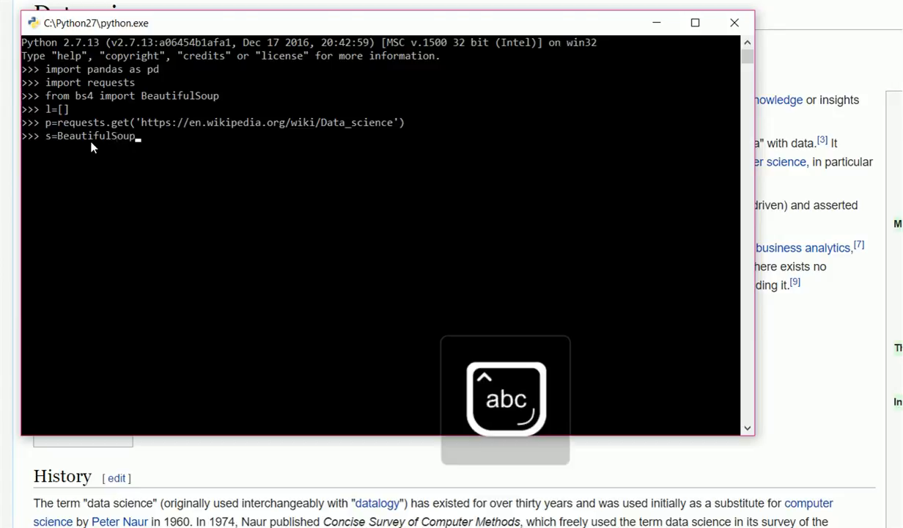
type("(p.")
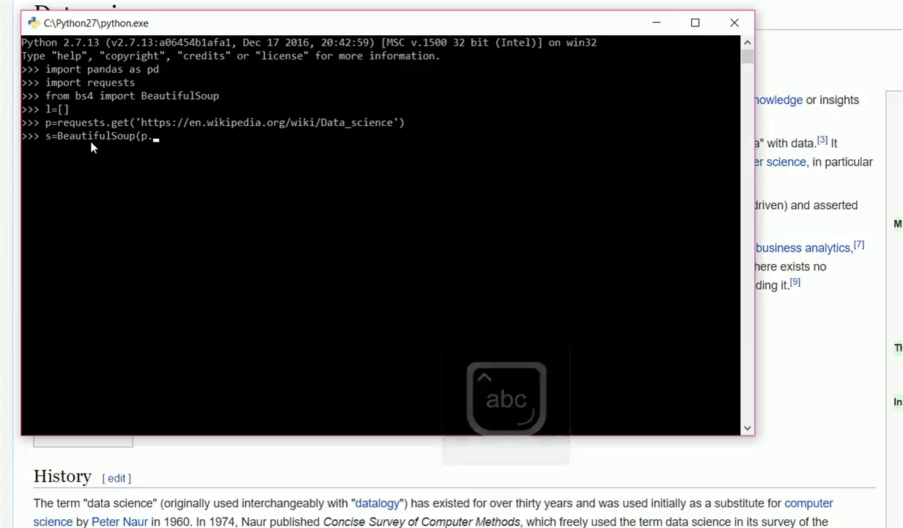
type("content,")
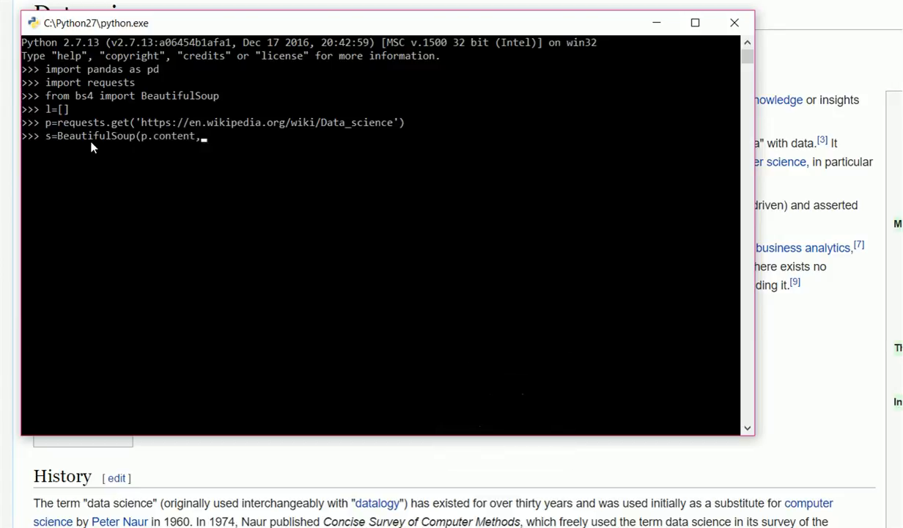
type("'l")
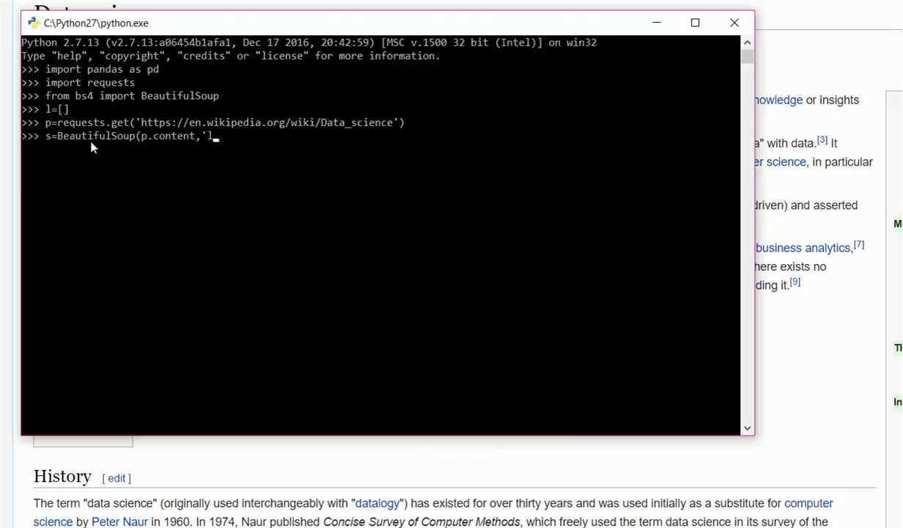
type("xml'")
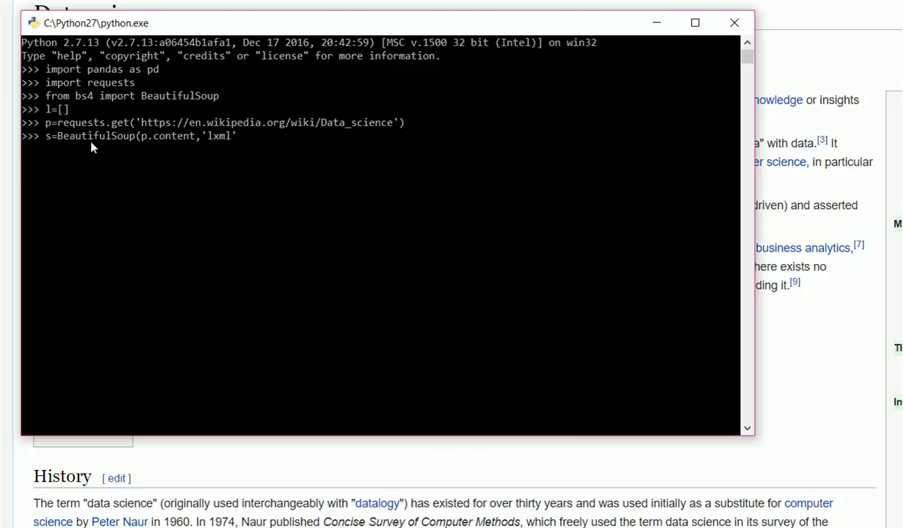
key("enter")
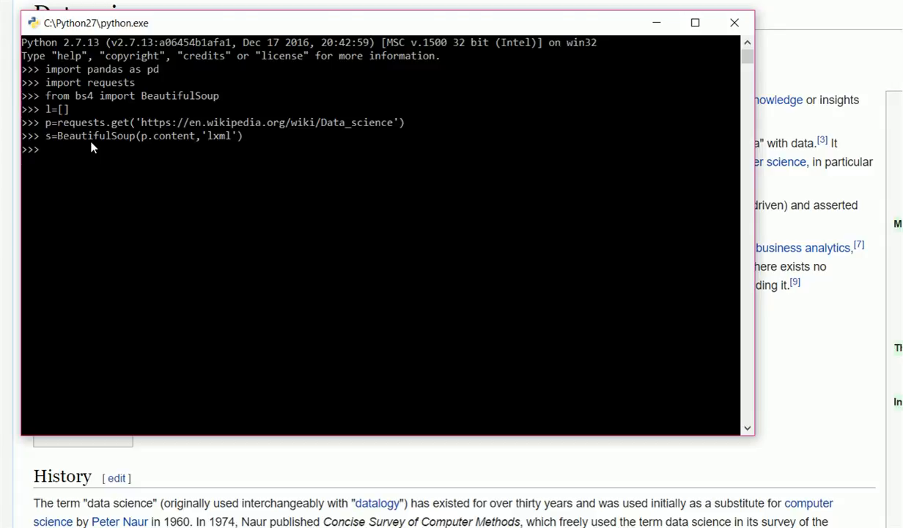
- Start a loop over the page anchors: for link in s.findAll('a'):
type("for(")
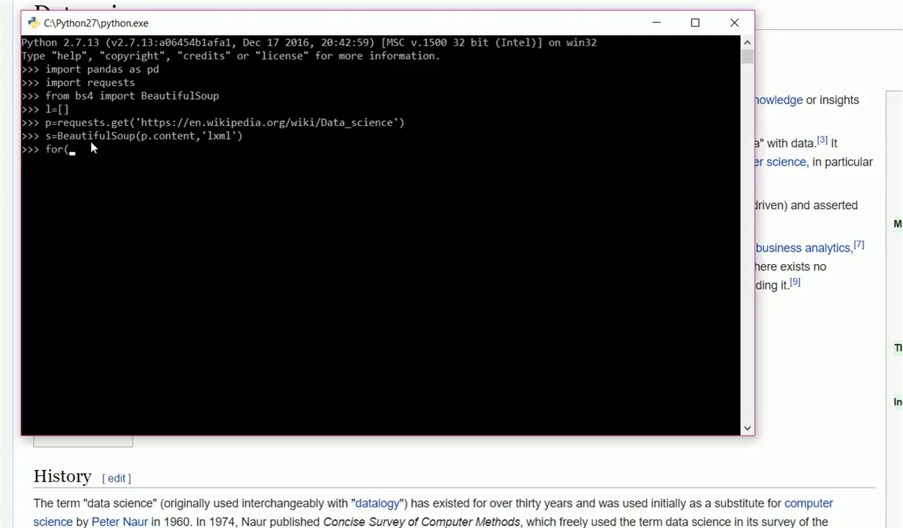
type("link in")
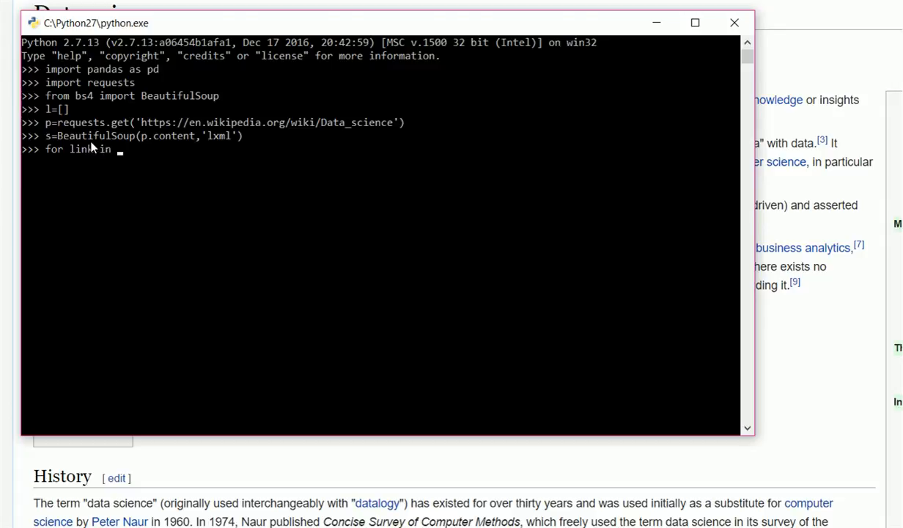
type("s")
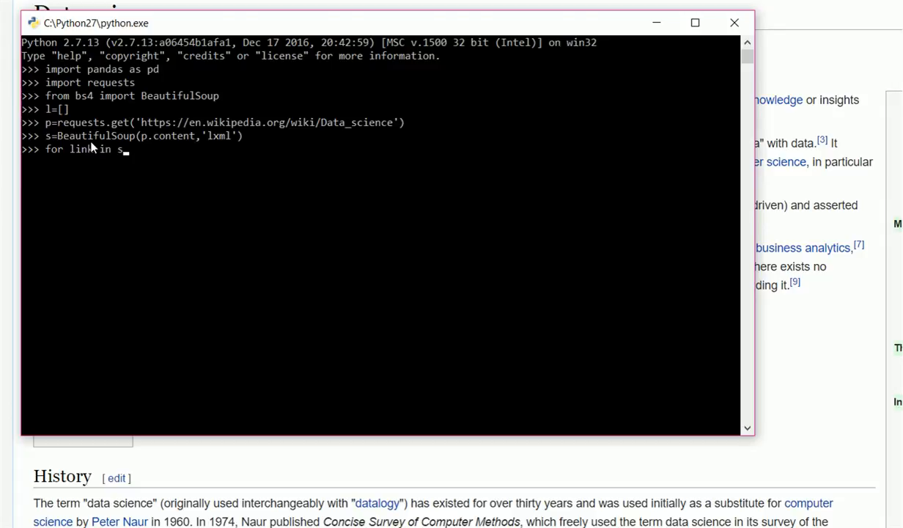
type(".f")
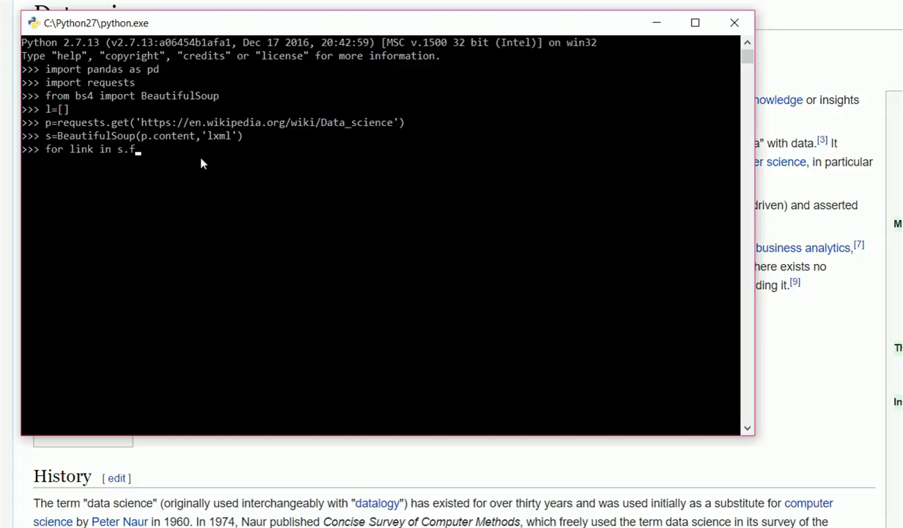
mouse_move(153, 242)
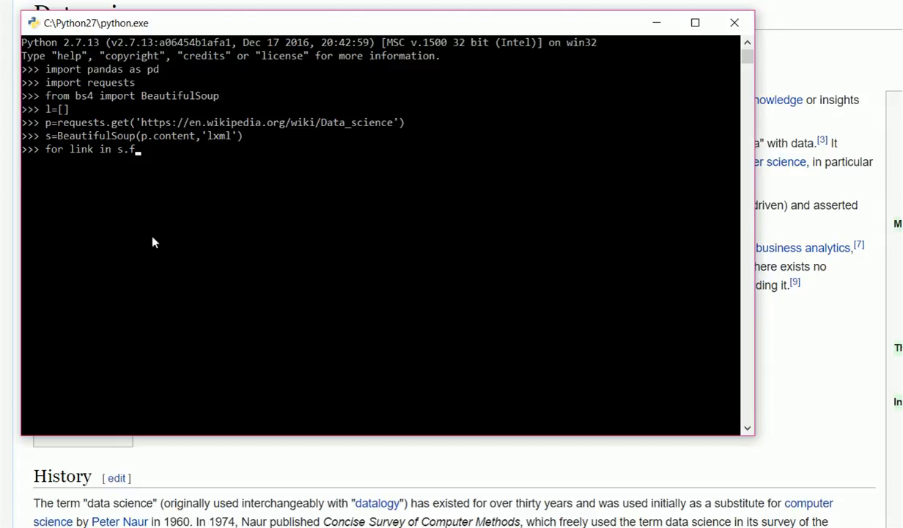
mouse_move(250, 128)
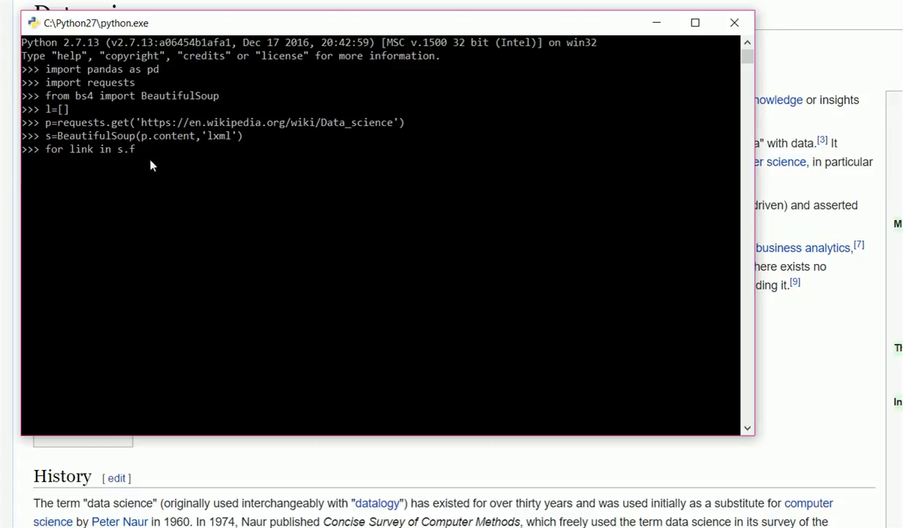
mouse_move(154, 154)
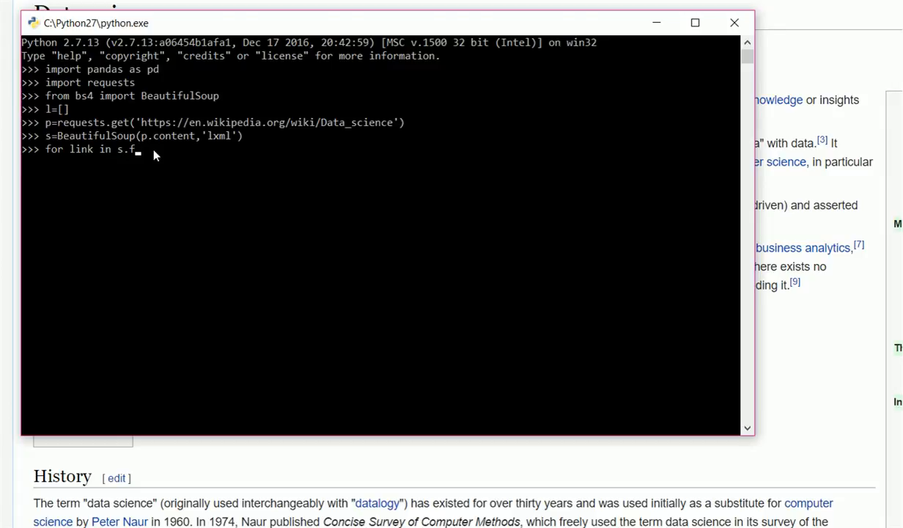
type("i")
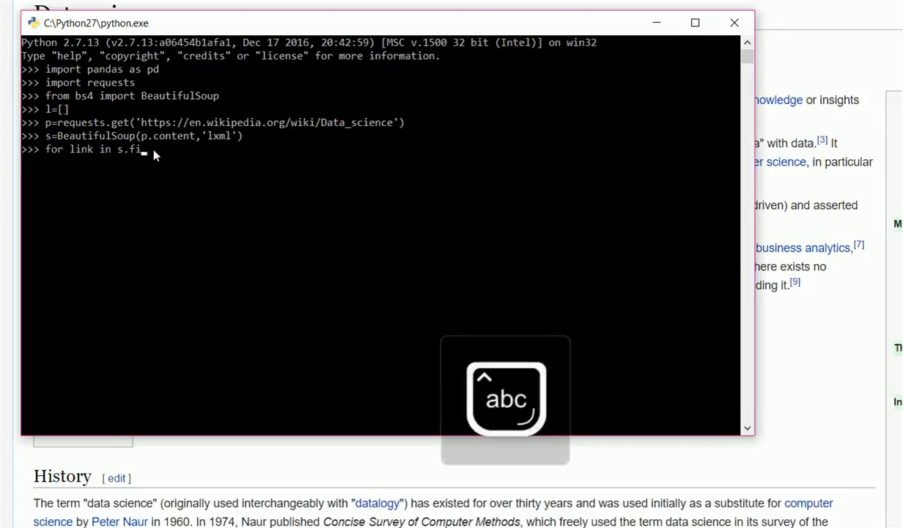
type("ndAll")
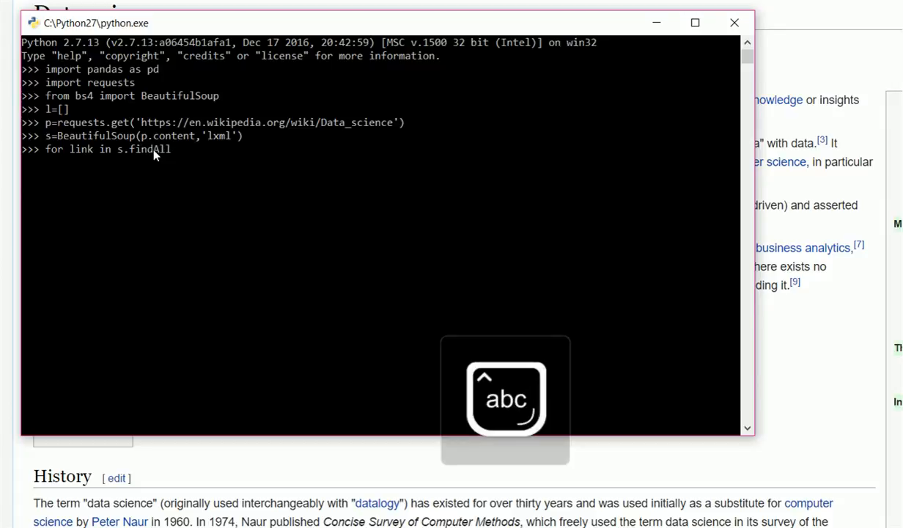
type("(")
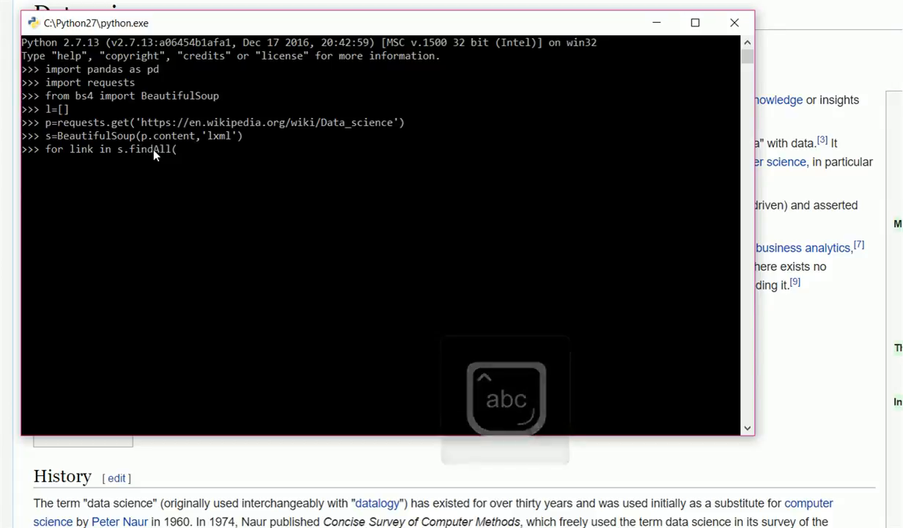
type("'a'):")
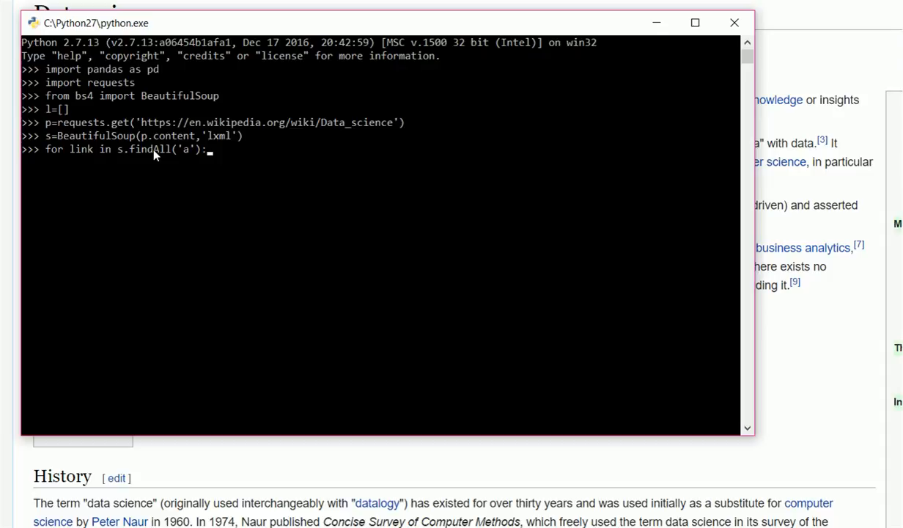
key("enter")
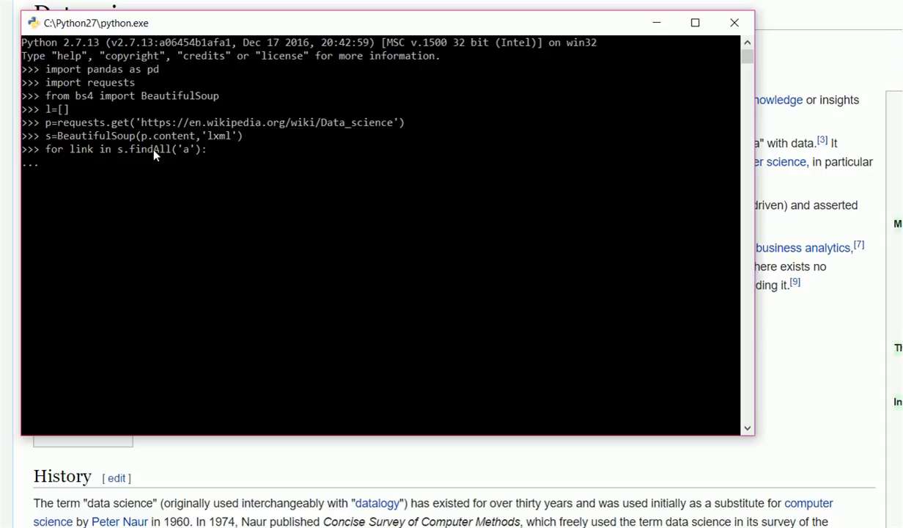
mouse_move(87, 159)
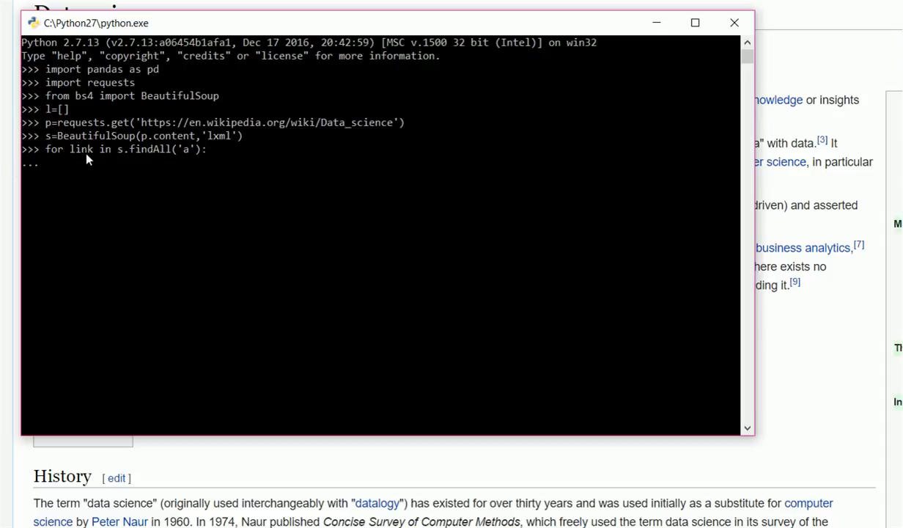
mouse_move(144, 159)
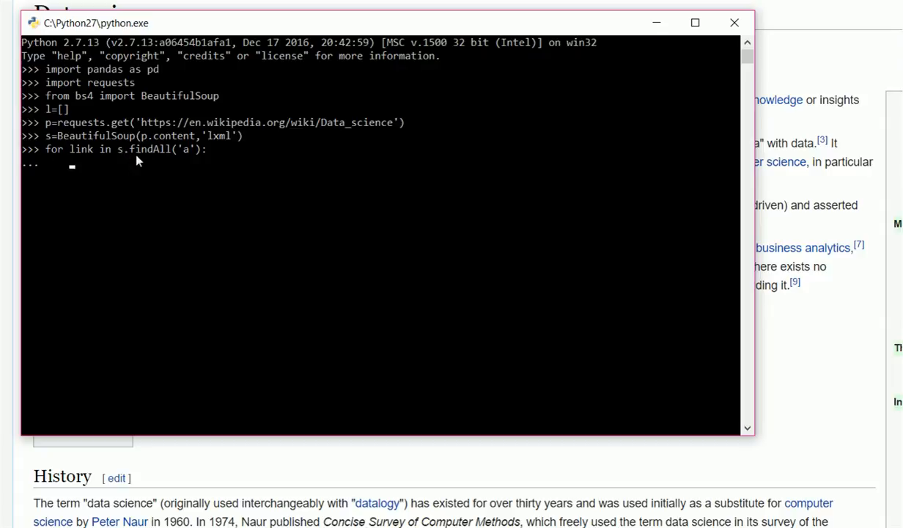
mouse_move(88, 176)
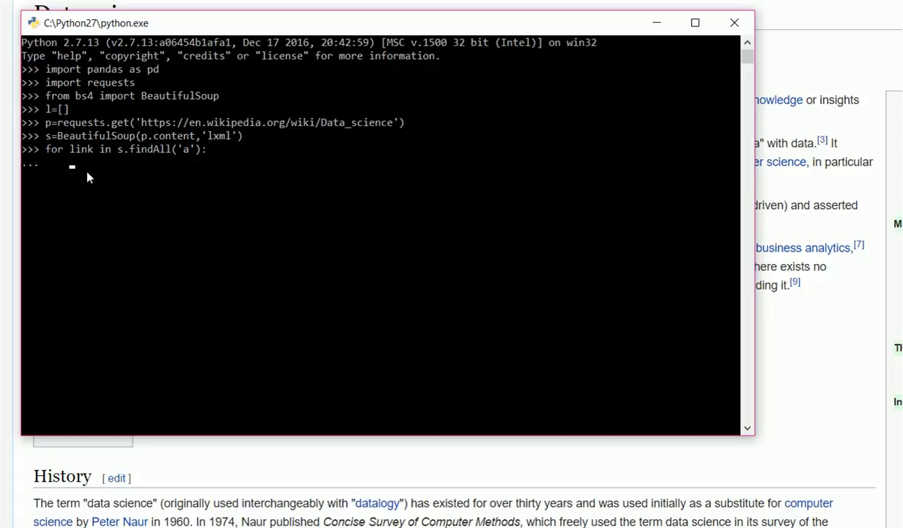
- Give the loop the body l.append(link) to collect each anchor
type("l")
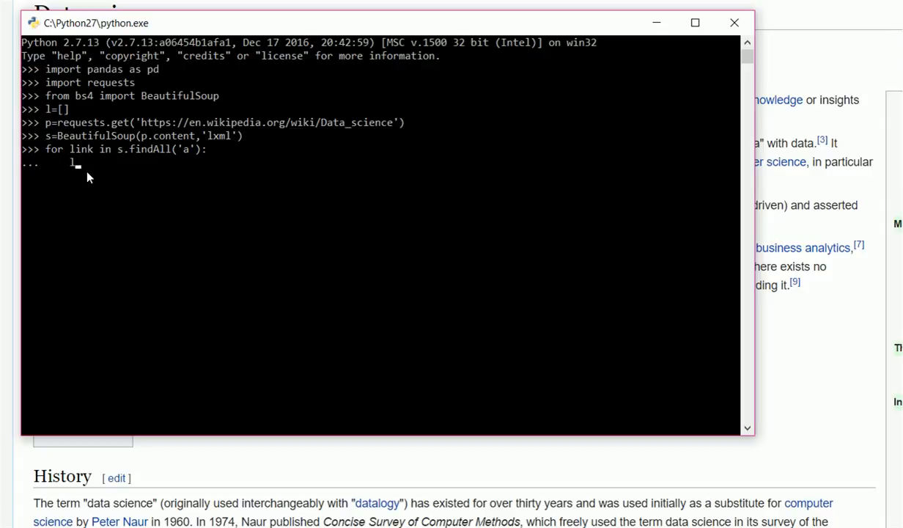
type(".append")
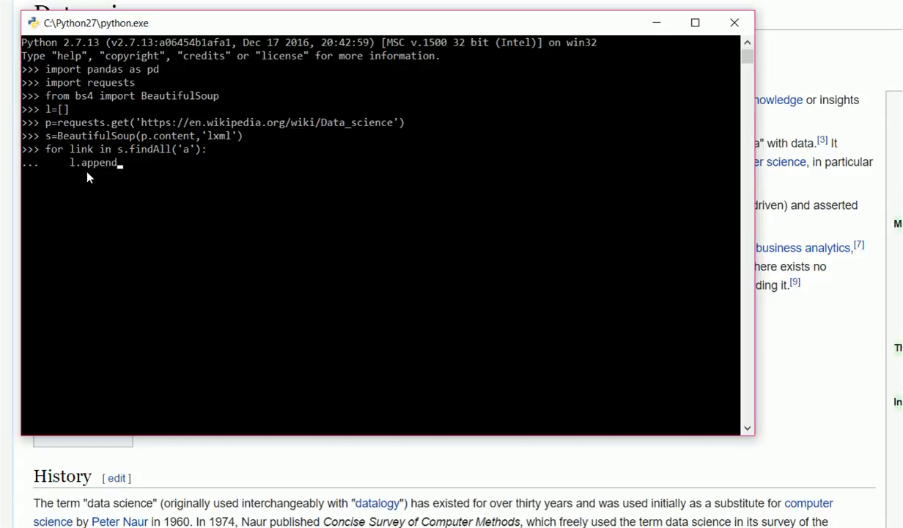
type("(")
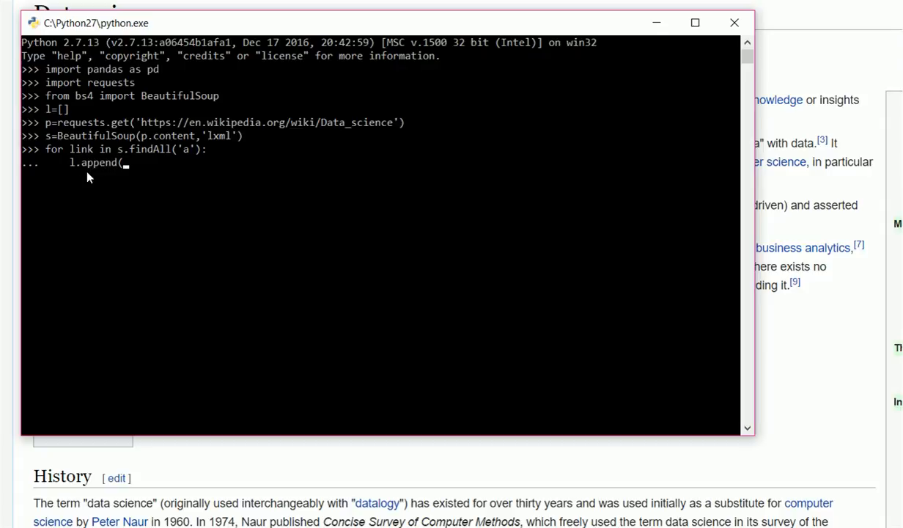
type("link")
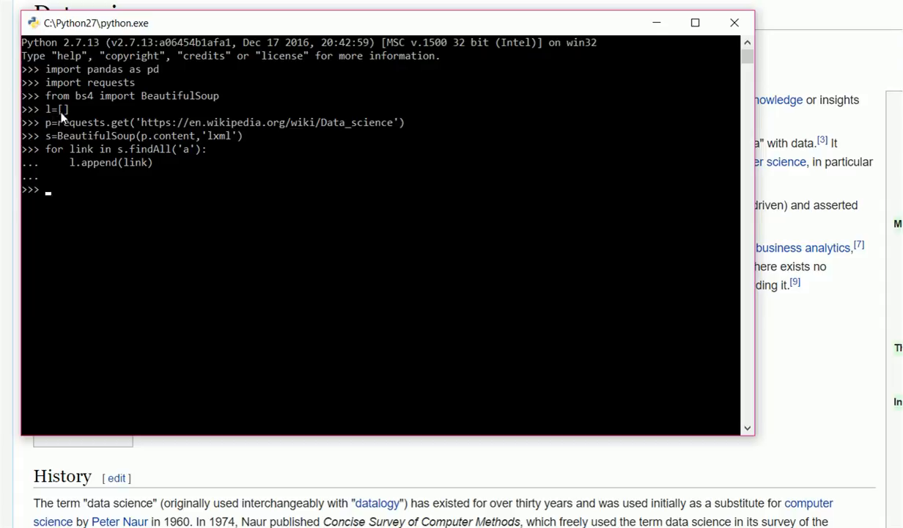
mouse_move(81, 165)
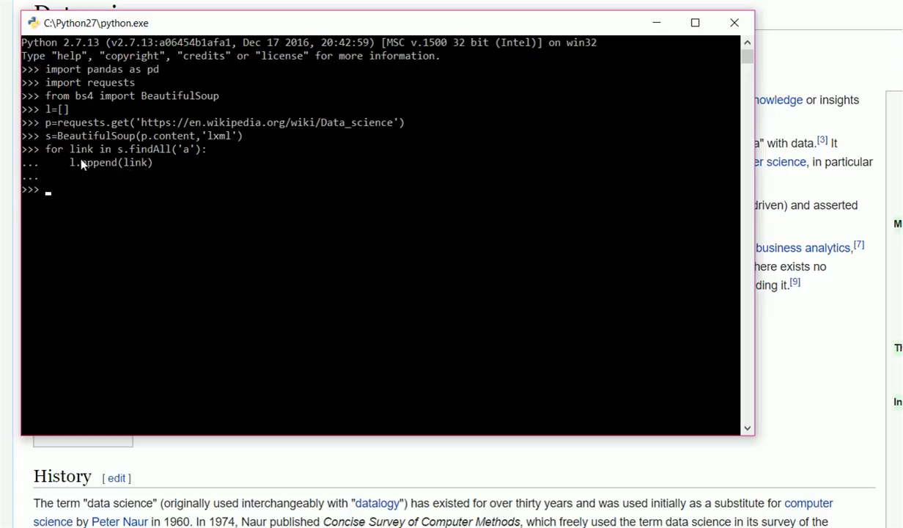
mouse_move(115, 167)
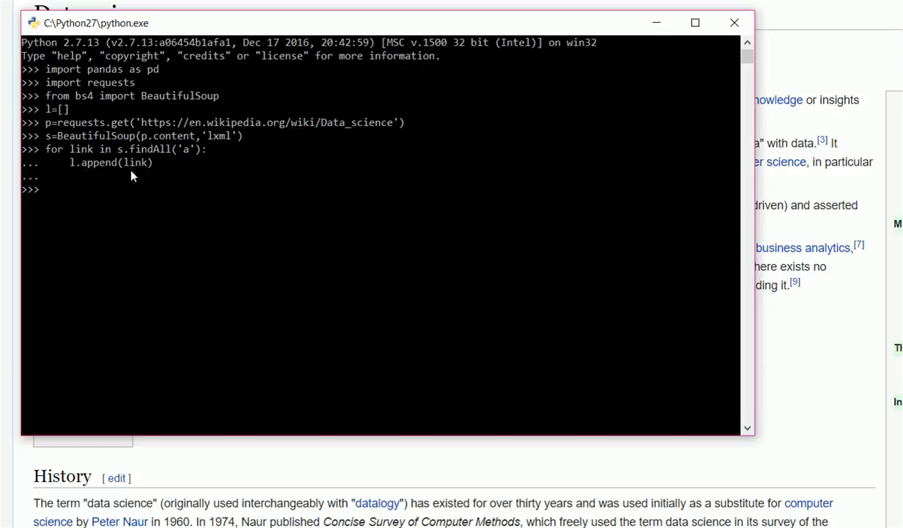
mouse_move(66, 198)
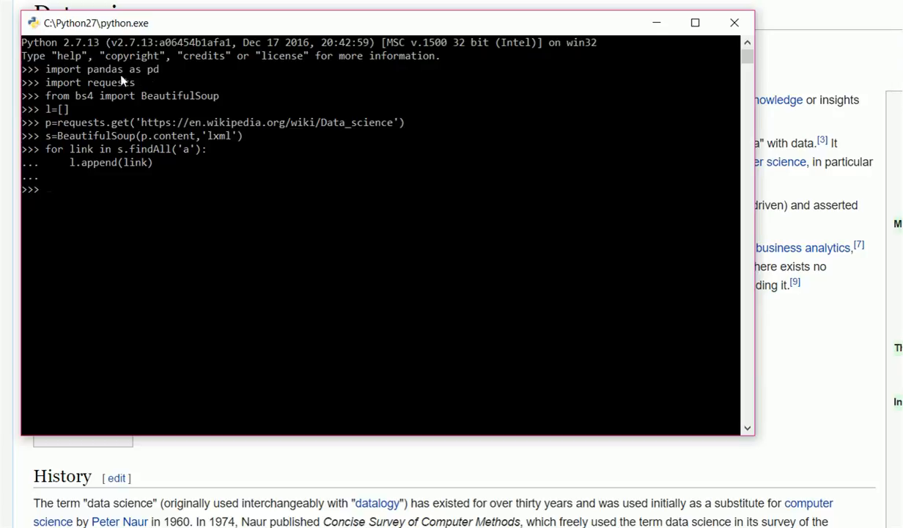
mouse_move(68, 195)
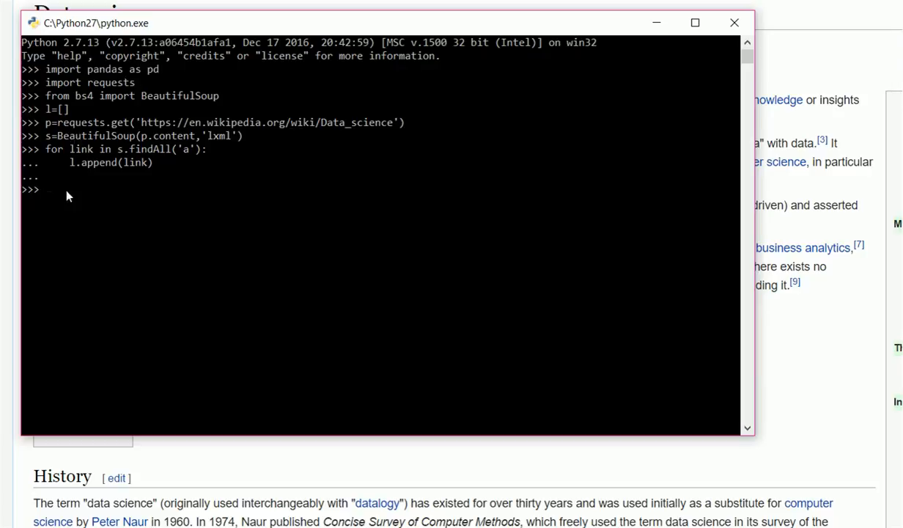
- Build d=pd.DataFrame(l,columns=["our collected links"]), correcting a typo, then enter d
type("d=")
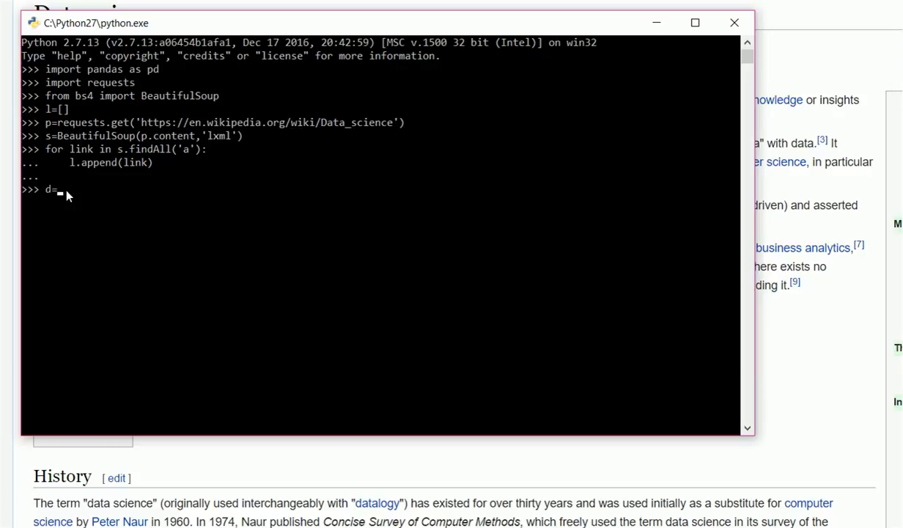
type("pd")
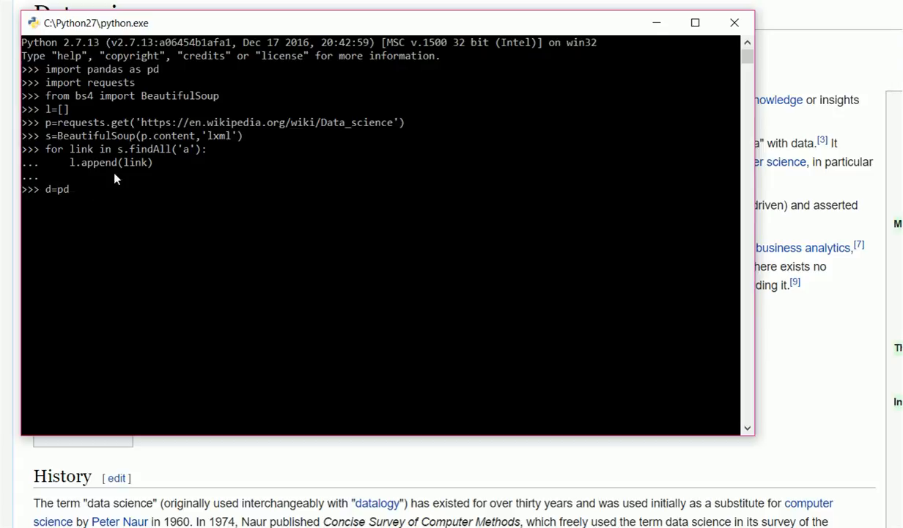
type(".Dta")
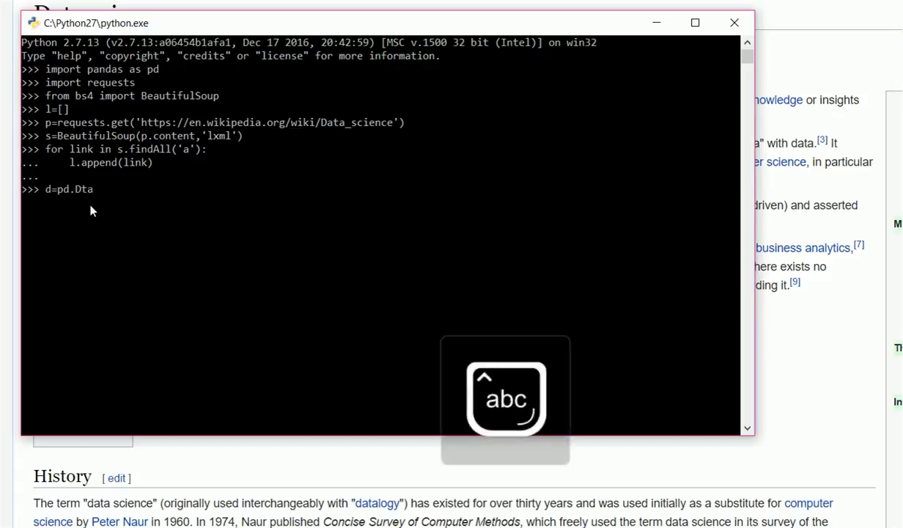
key("backspace")
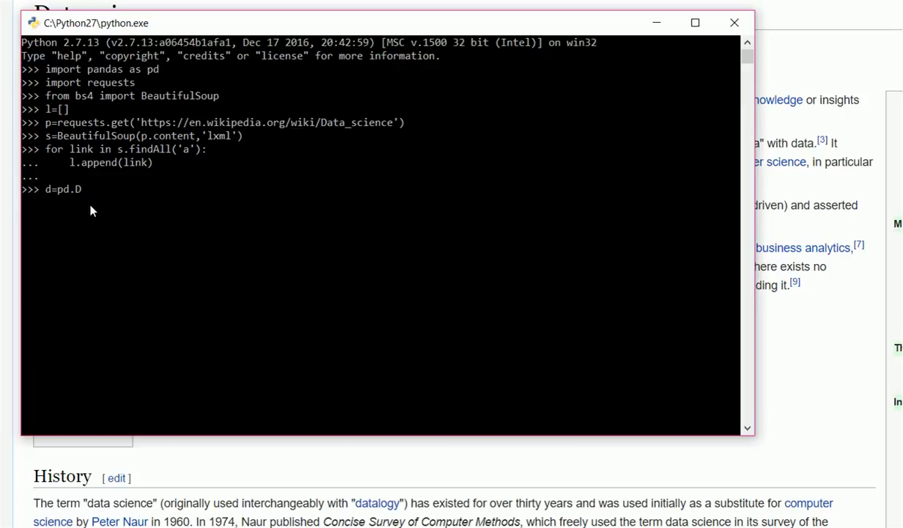
type("at")
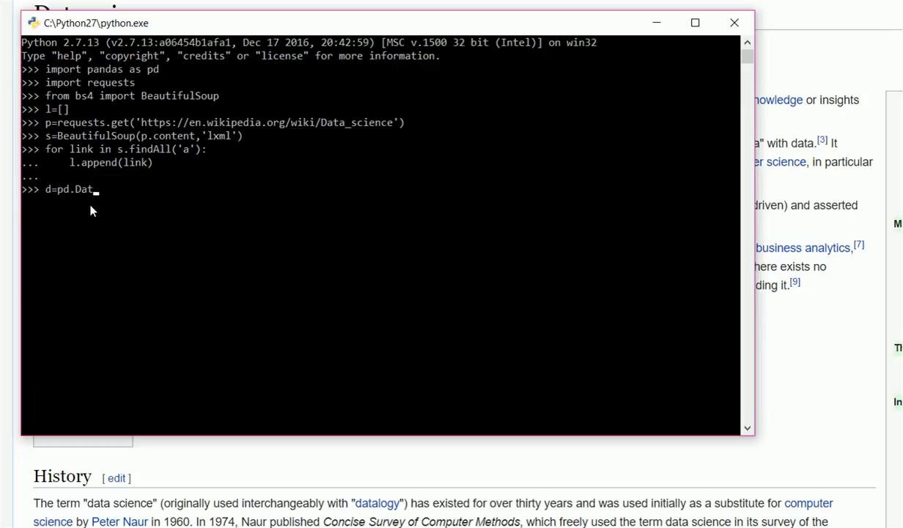
type("aFrA")
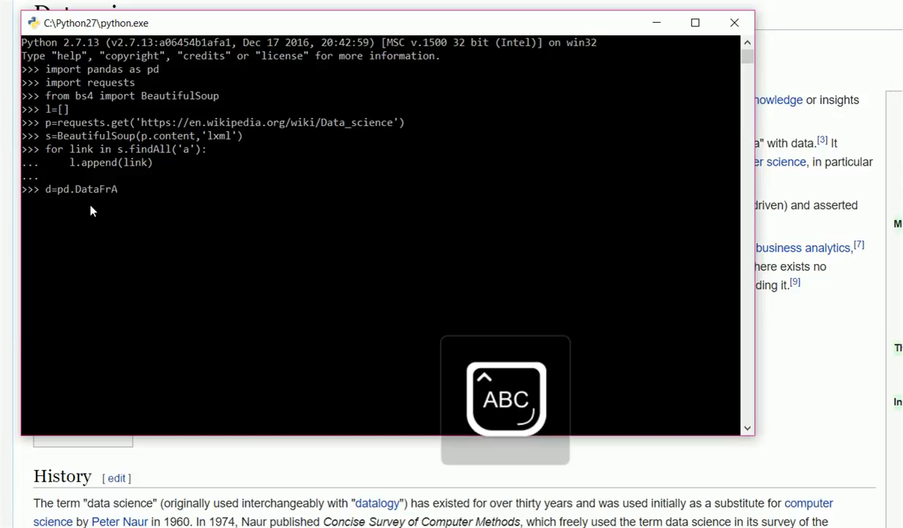
type("me")
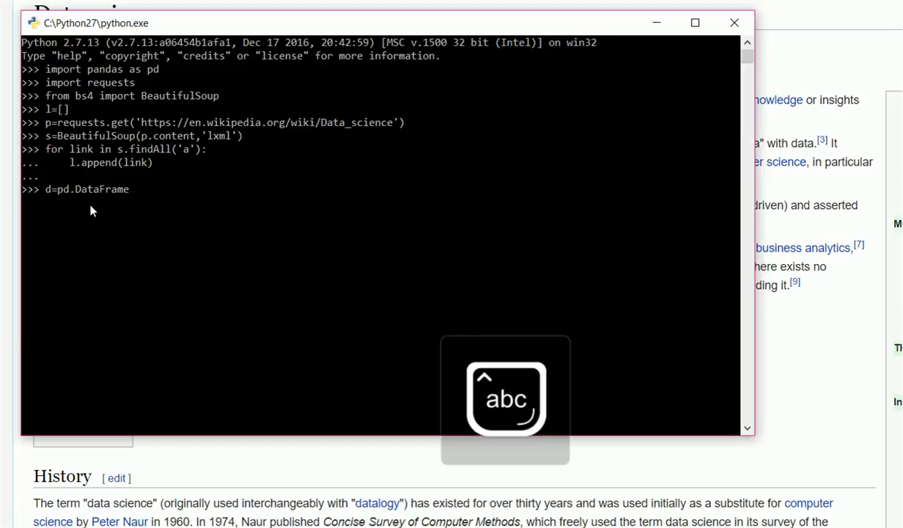
type("(l")
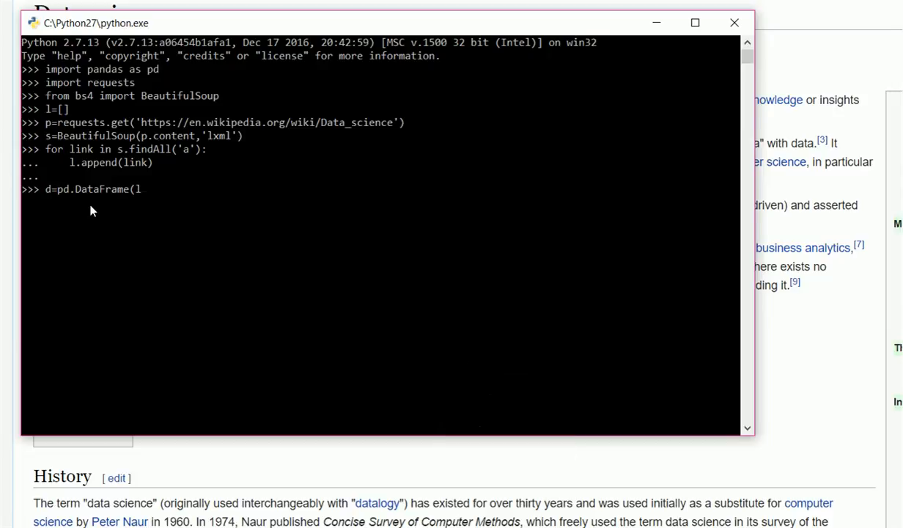
type(",")
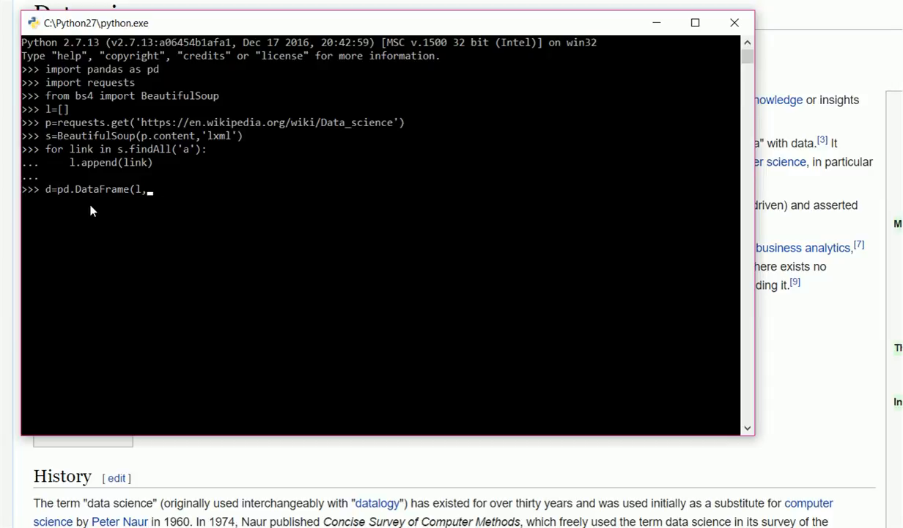
type("column")
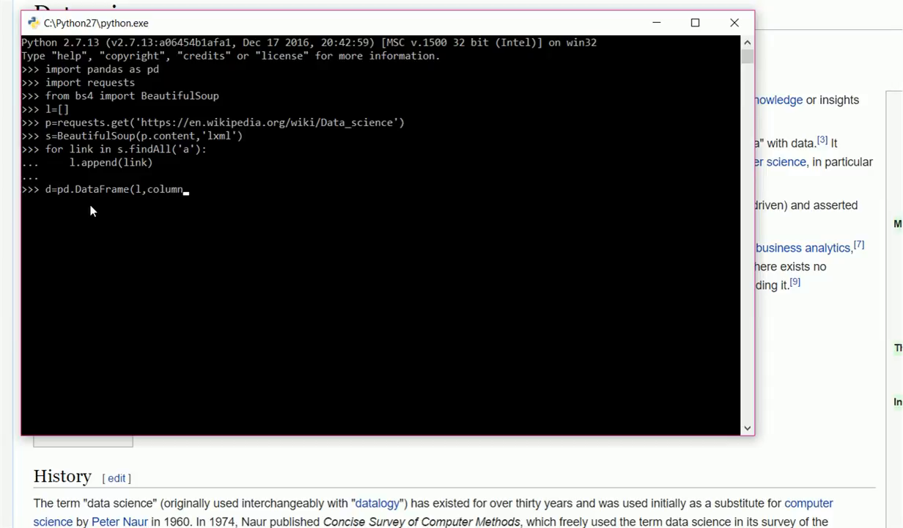
type("s=[")
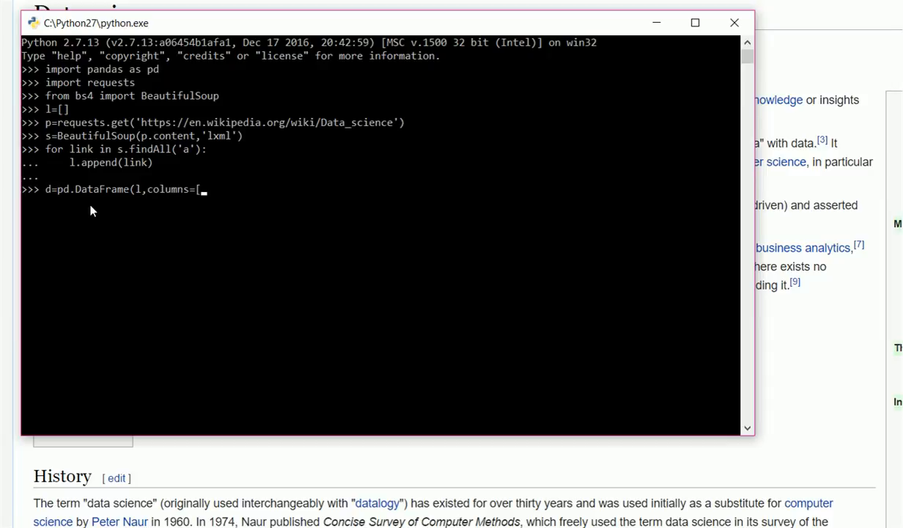
type("\"our collec")
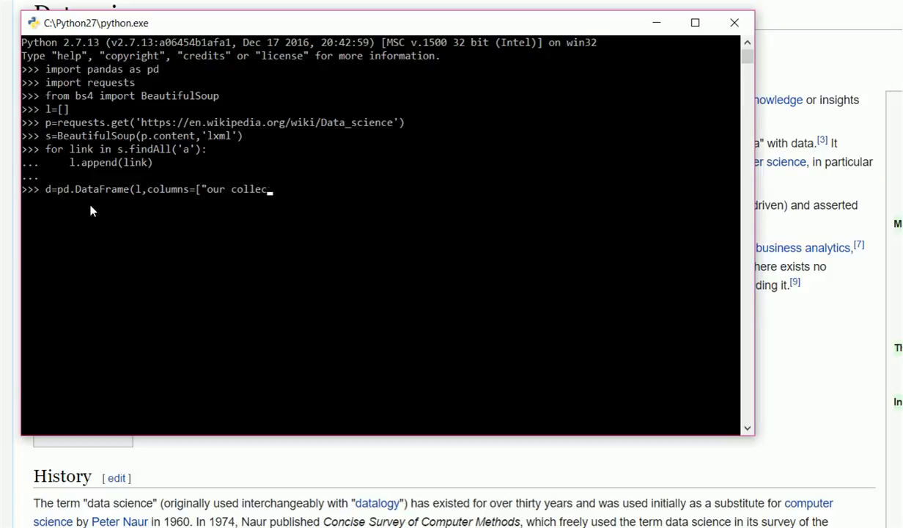
type("ted link")
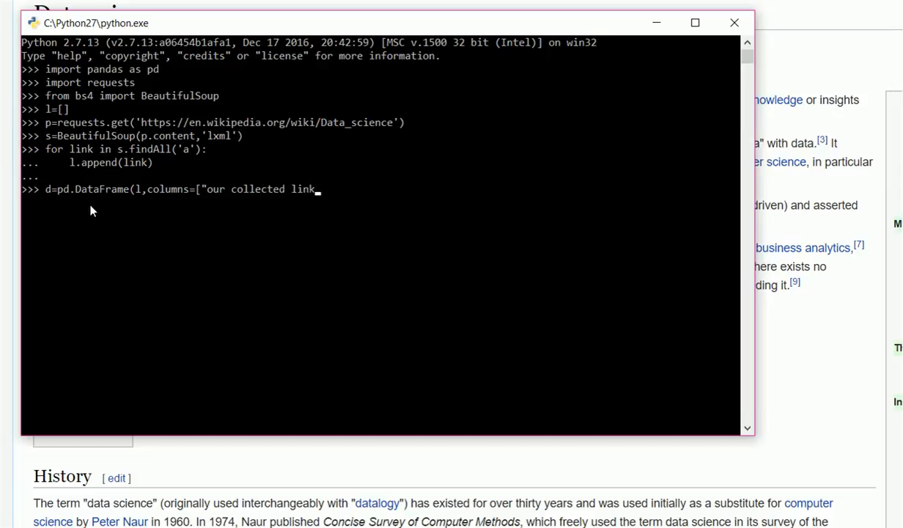
type("s\"]")
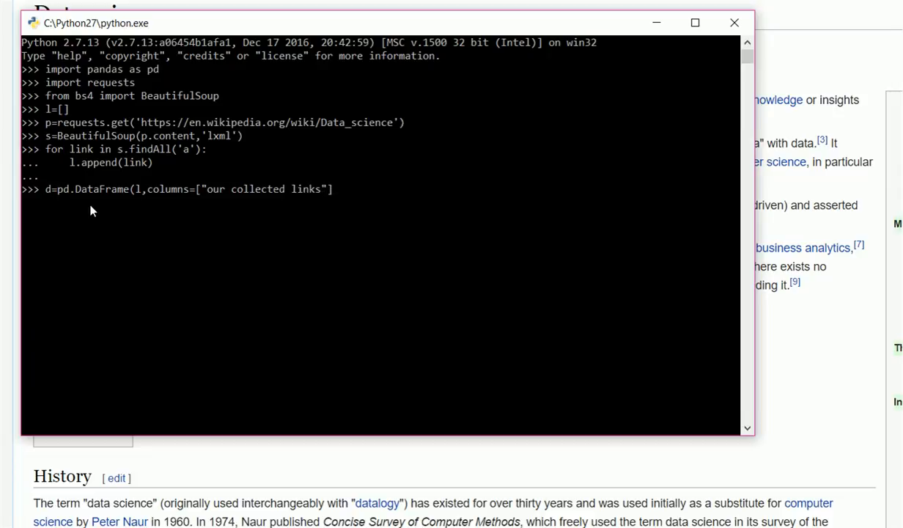
type(")")
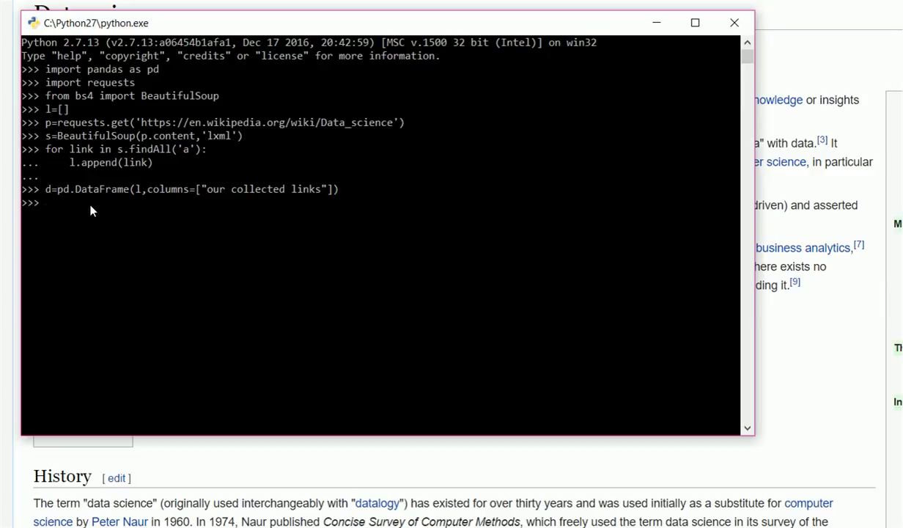
type("d")
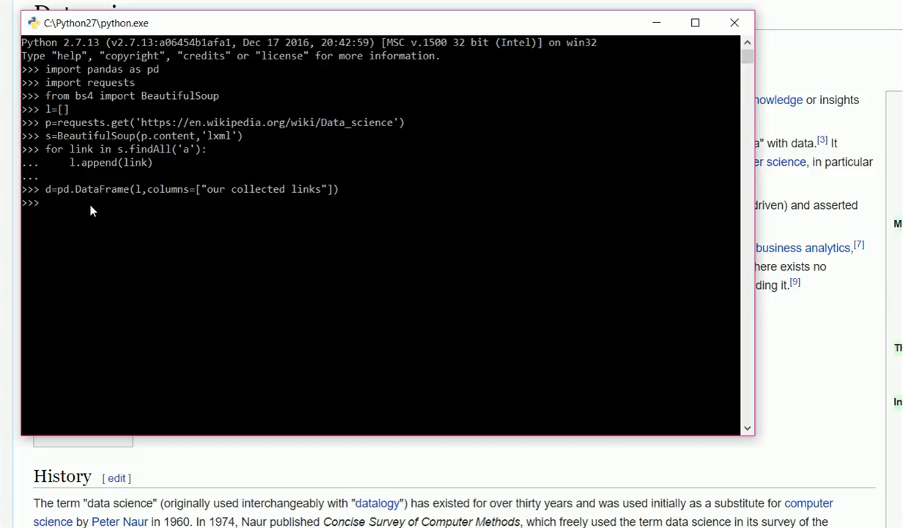
- Export the DataFrame with d.to_csv('our_file_of_links.csv')
type("d.to")
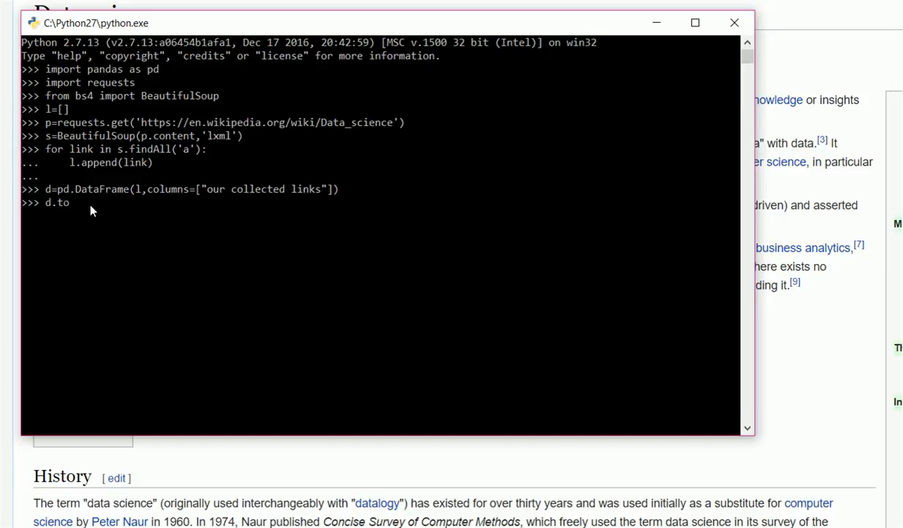
type("_")
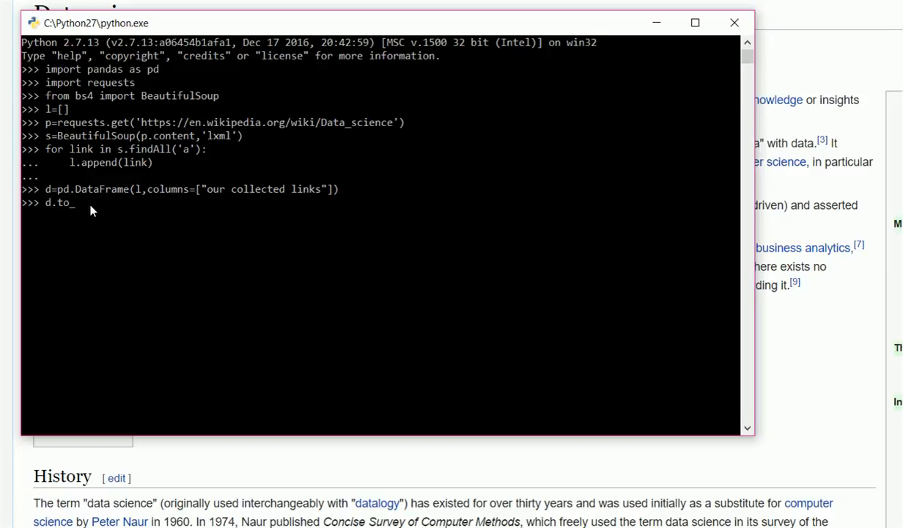
type("csv(")
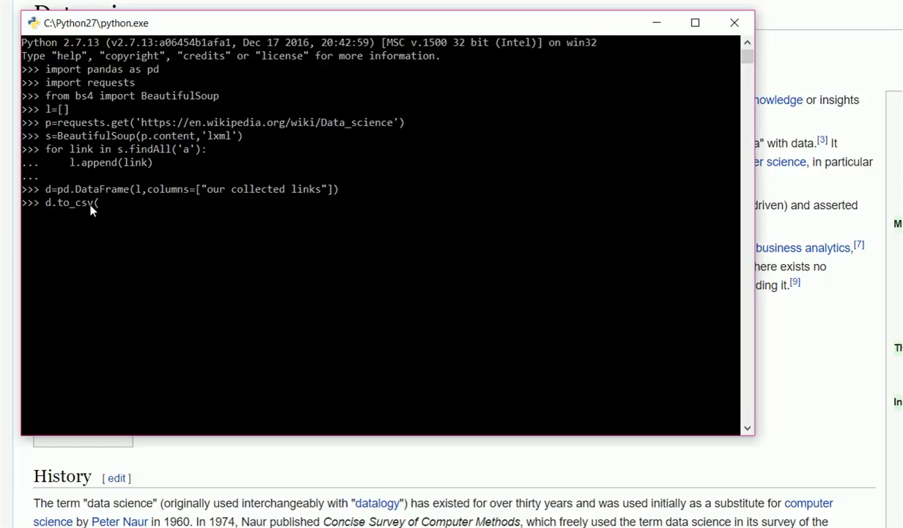
type("'")
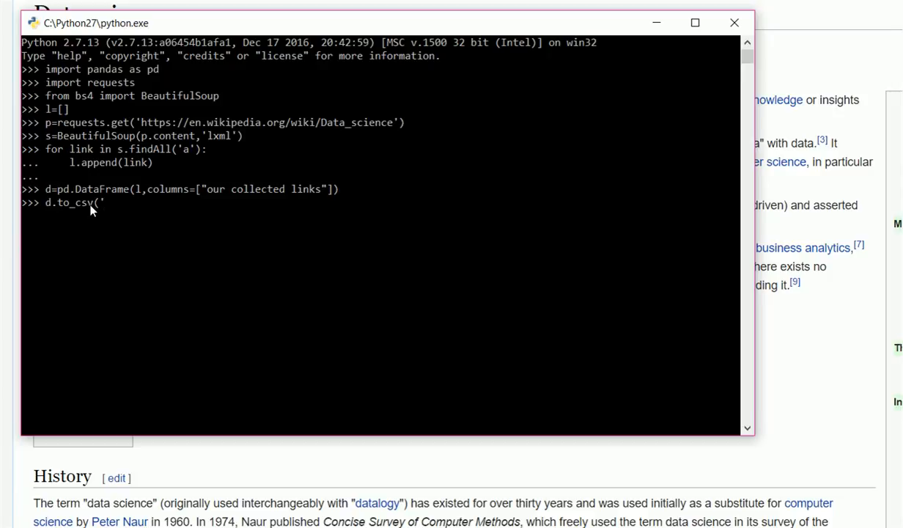
type("our")
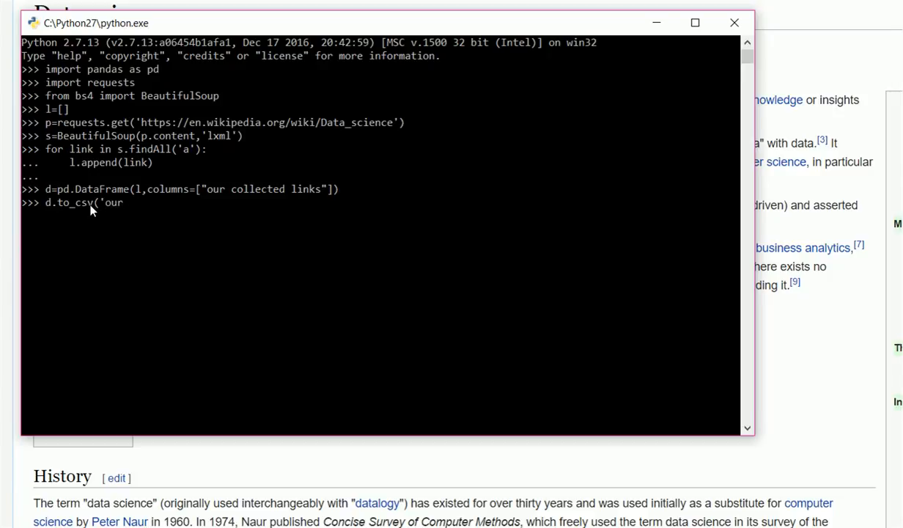
type("_file")
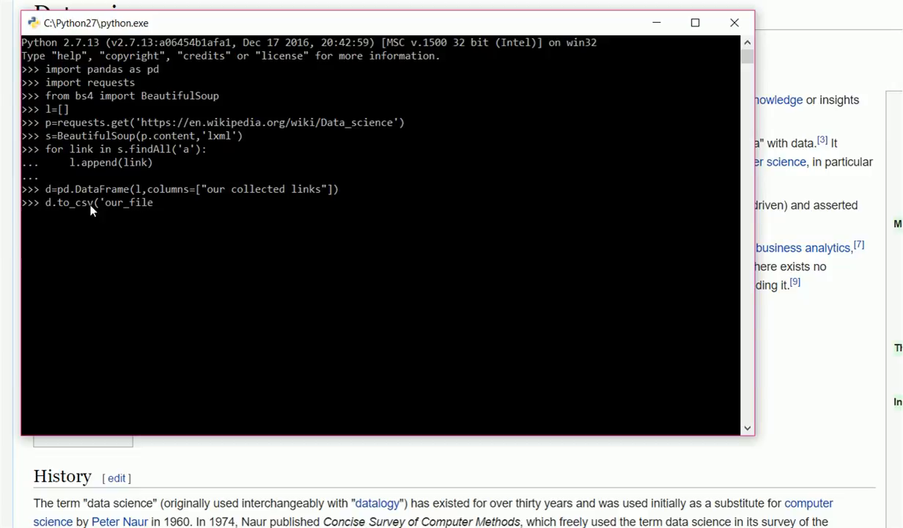
type("_of")
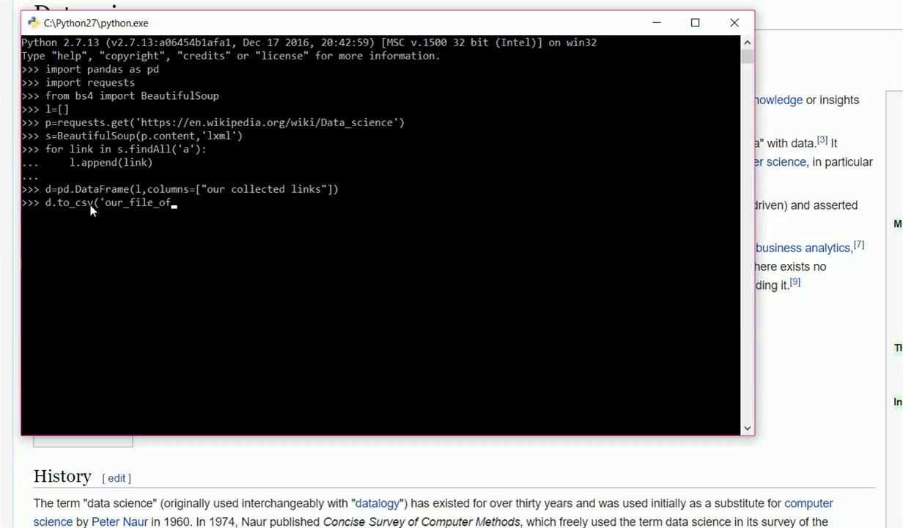
type("lin")
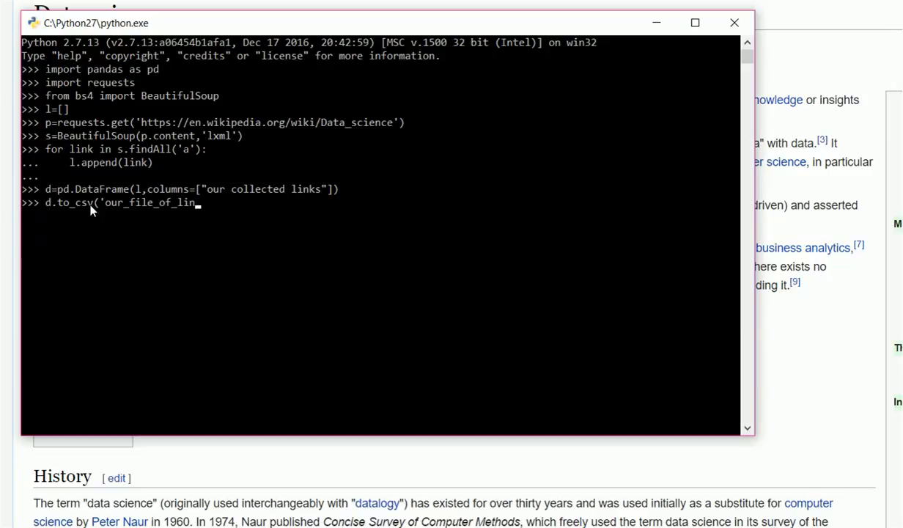
type("ks.cs")
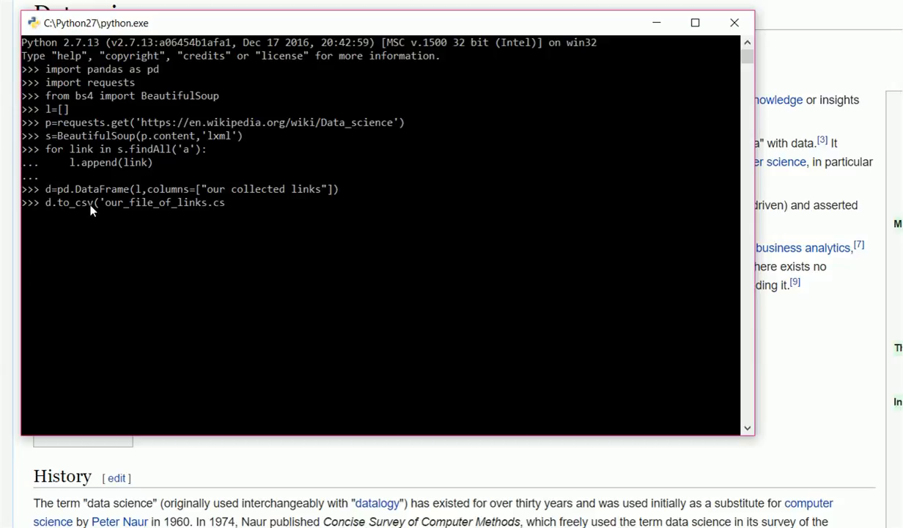
type("v'")
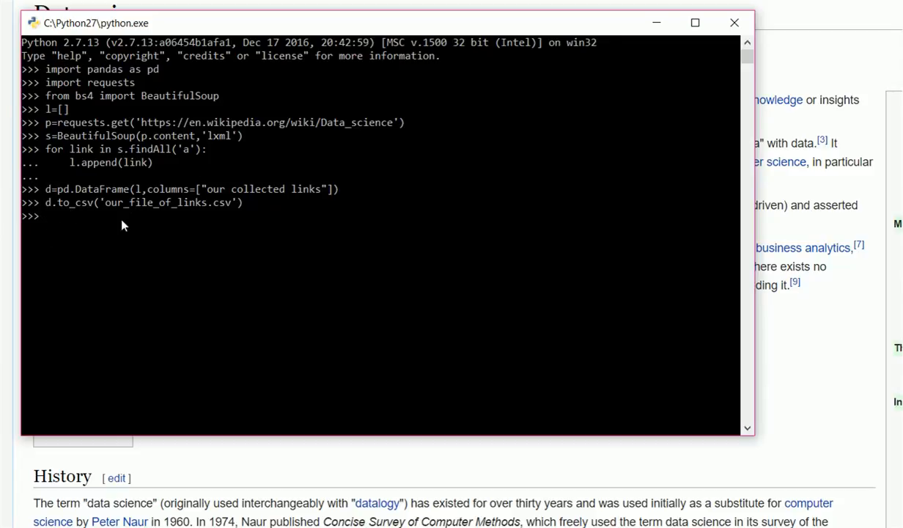
mouse_move(182, 142)
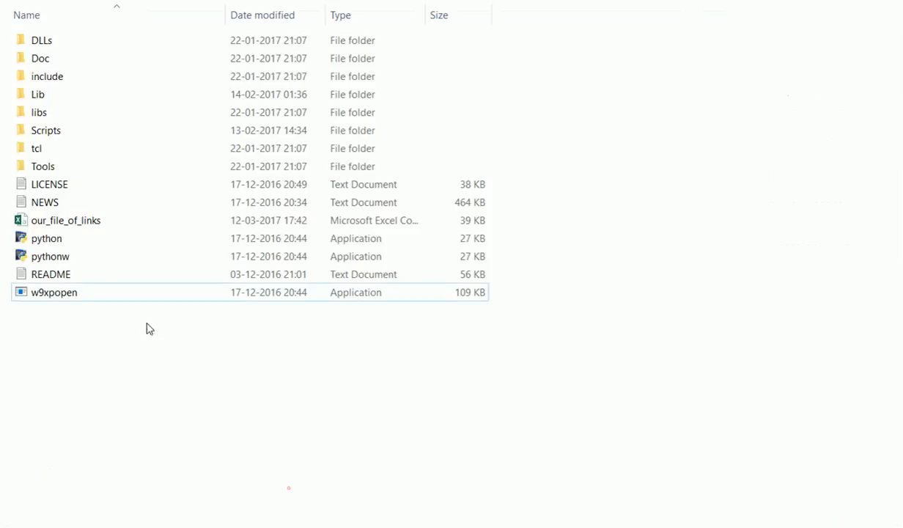
- Right-click our_file_of_links in C:\Python27 to open it with LibreOffice Calc
right_click(66, 220)
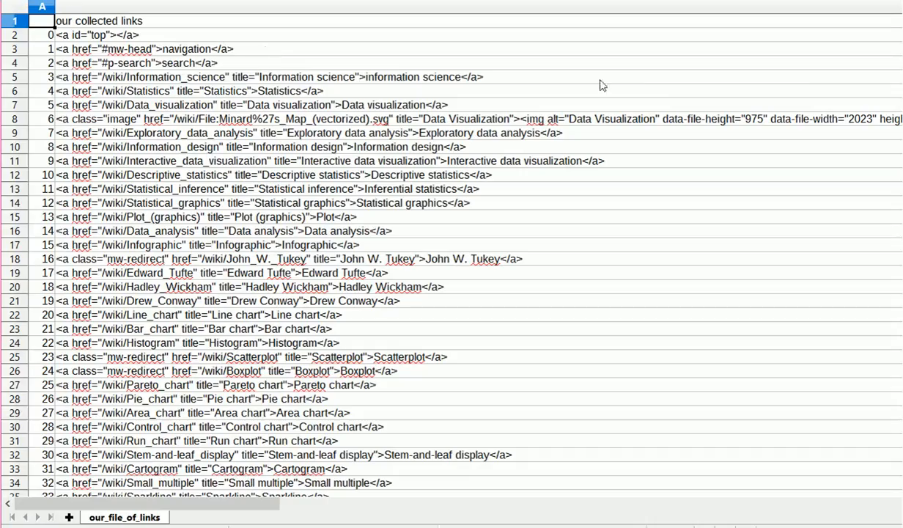
- Scroll down column A to the last link, index 333 on row 335
scroll("down", 3)
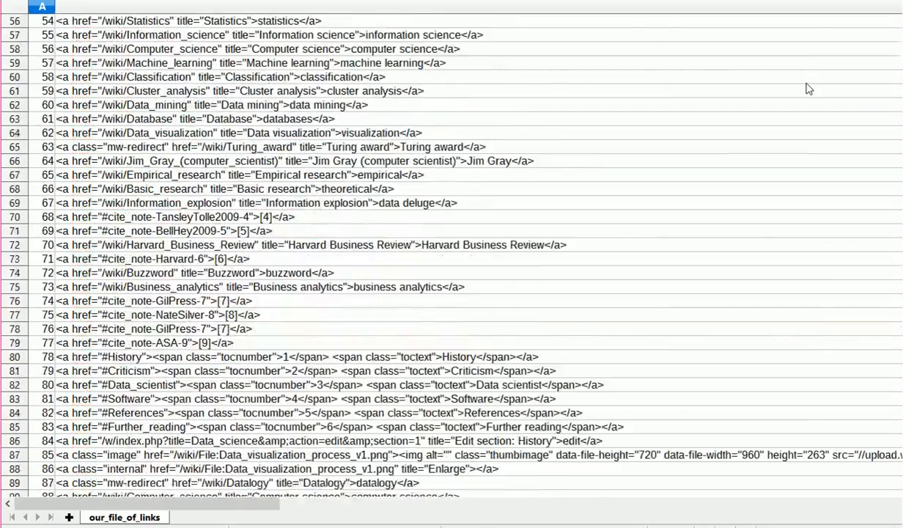
scroll("down", 3)
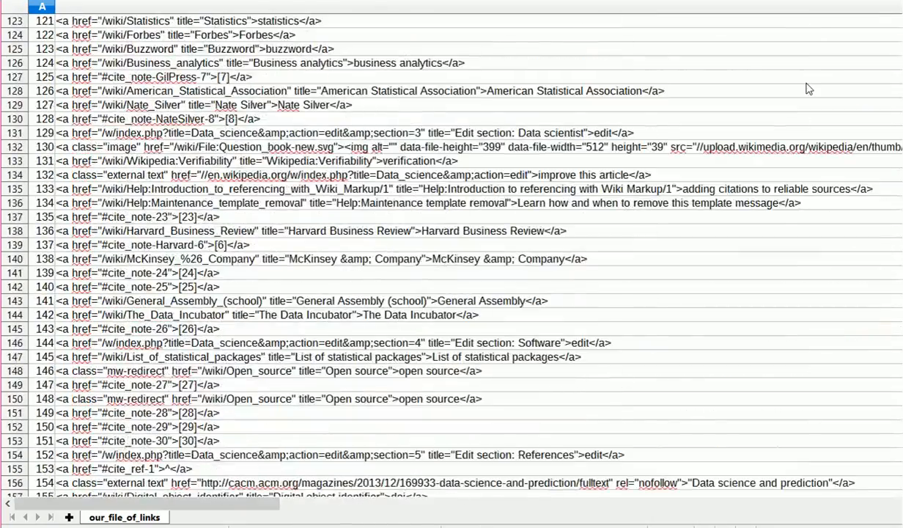
scroll("down", 3)
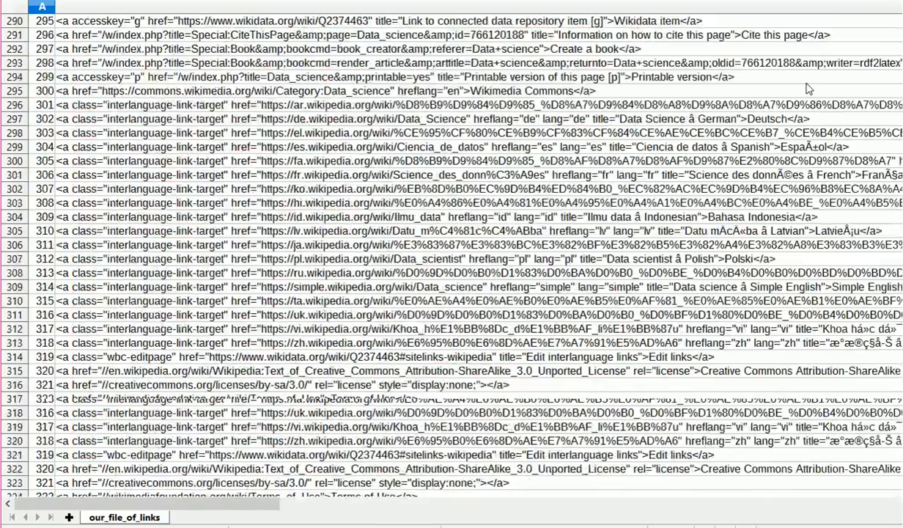
scroll("down", 3)
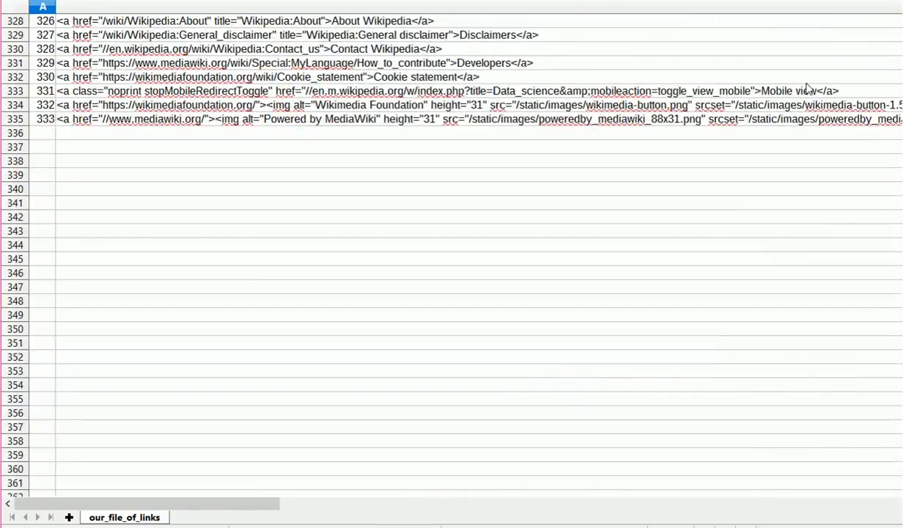